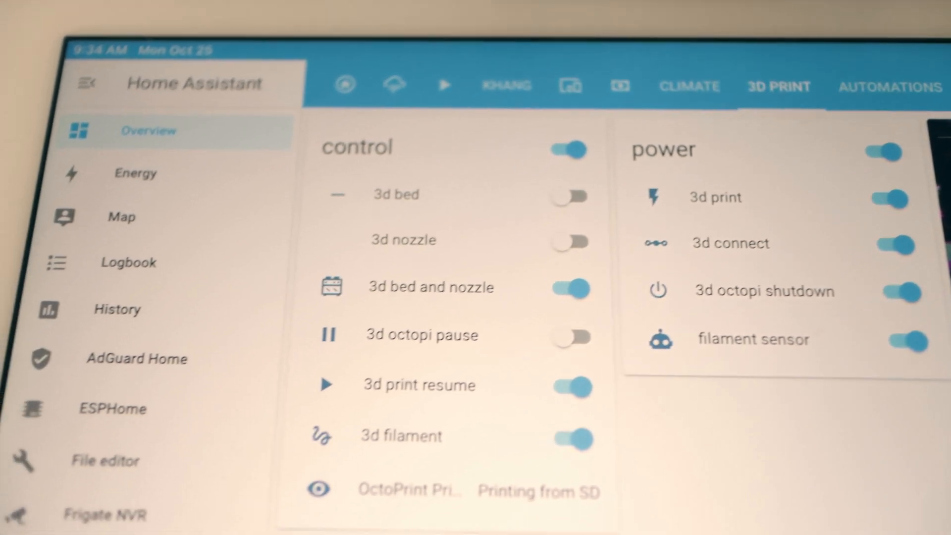
# - Run the Smart Filament Sensor connection test and close it once filament movement is detected
pyautogui.click(576, 438)
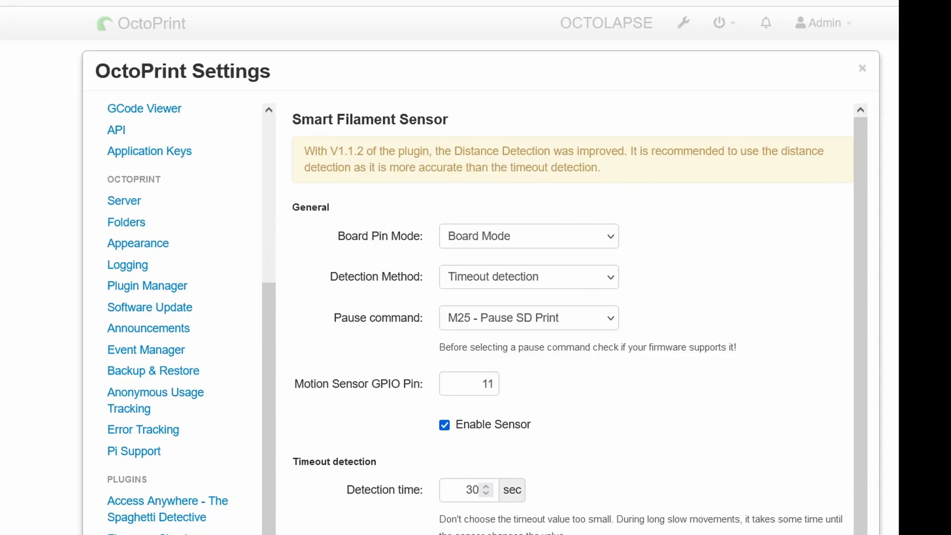
pyautogui.moveTo(551, 263)
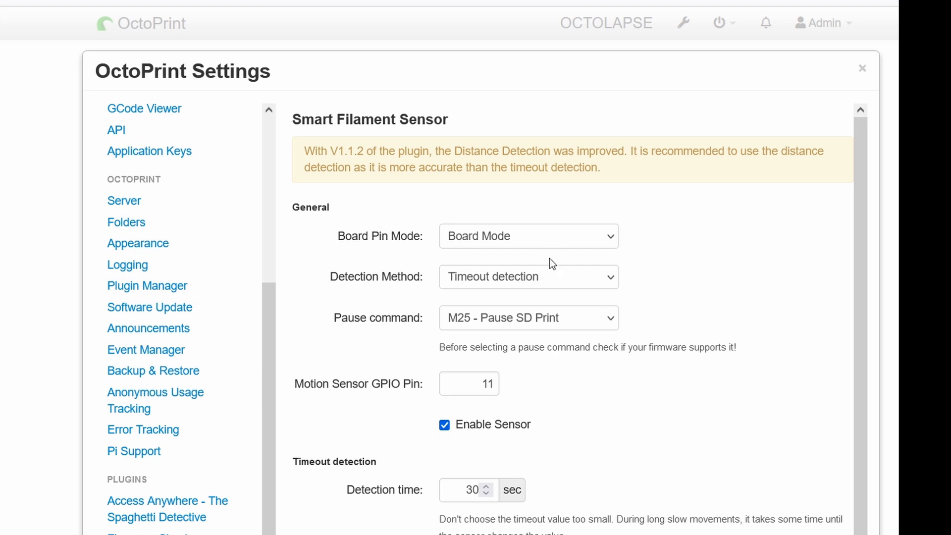
pyautogui.moveTo(551, 301)
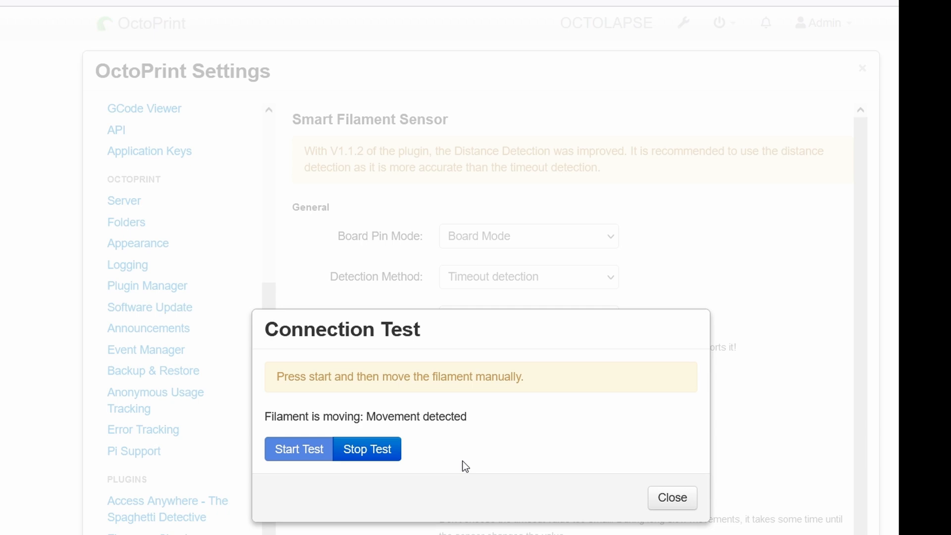
pyautogui.click(670, 497)
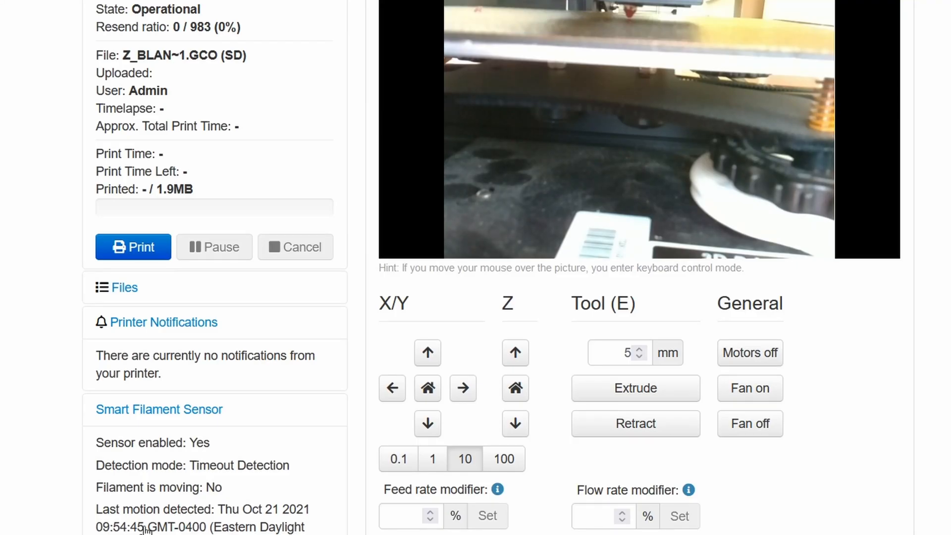
pyautogui.doubleClick(139, 527)
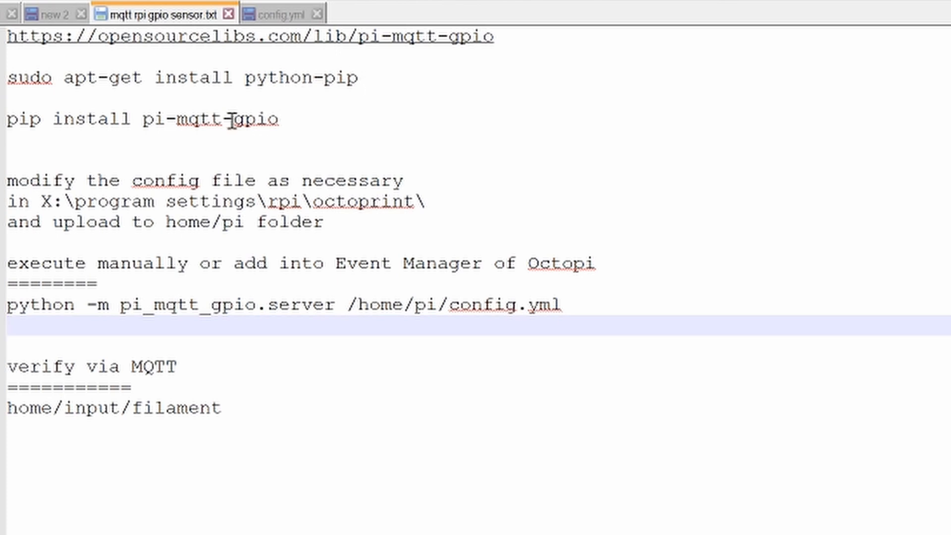
pyautogui.click(276, 118)
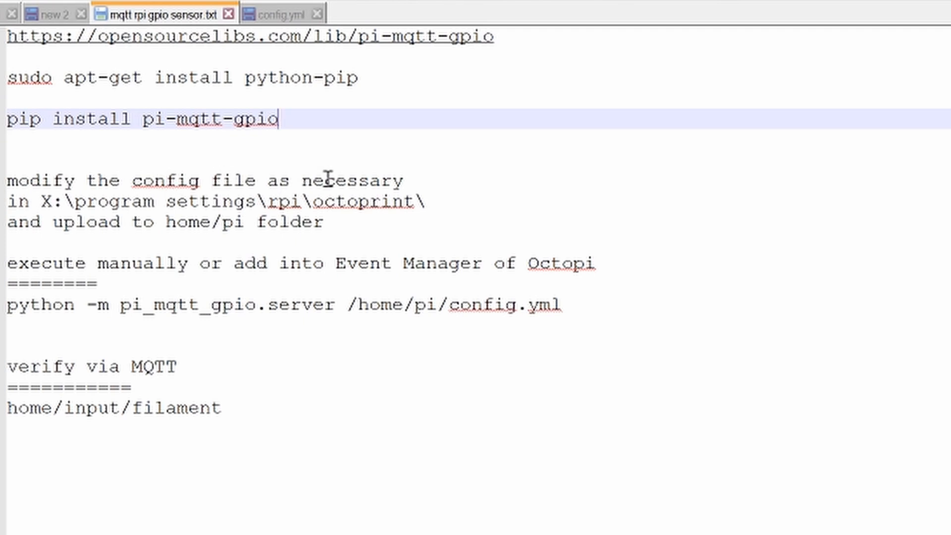
# - Inspect config.yml's MQTT broker and pin 17 filament input, then close the file
pyautogui.click(279, 13)
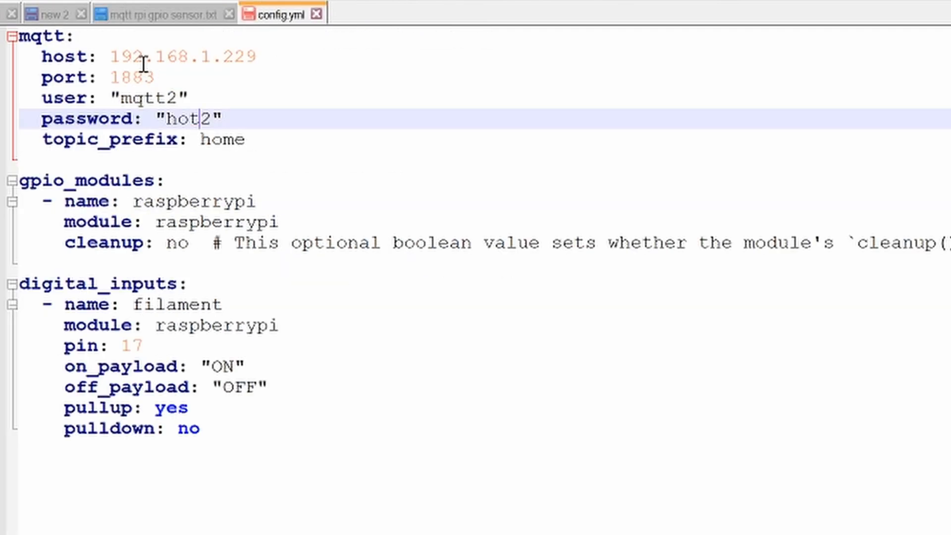
pyautogui.click(254, 57)
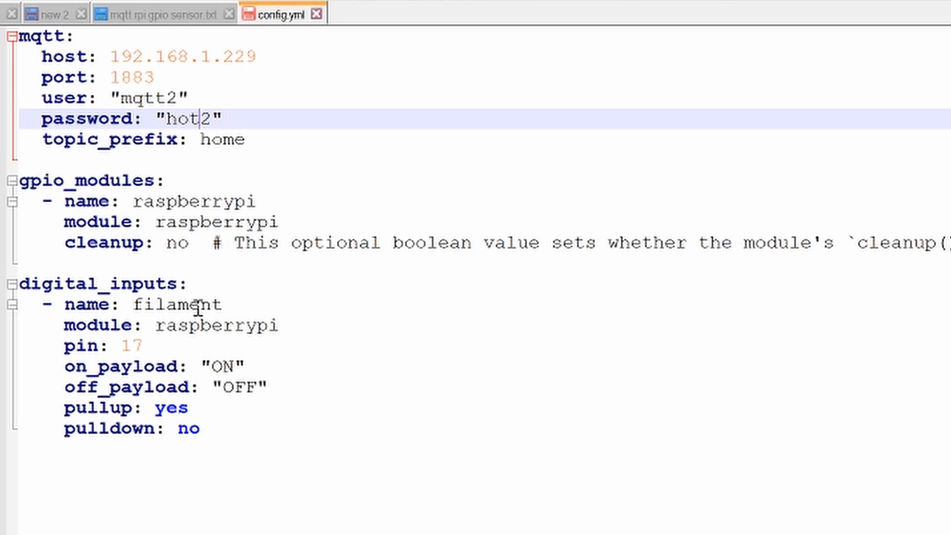
pyautogui.doubleClick(177, 304)
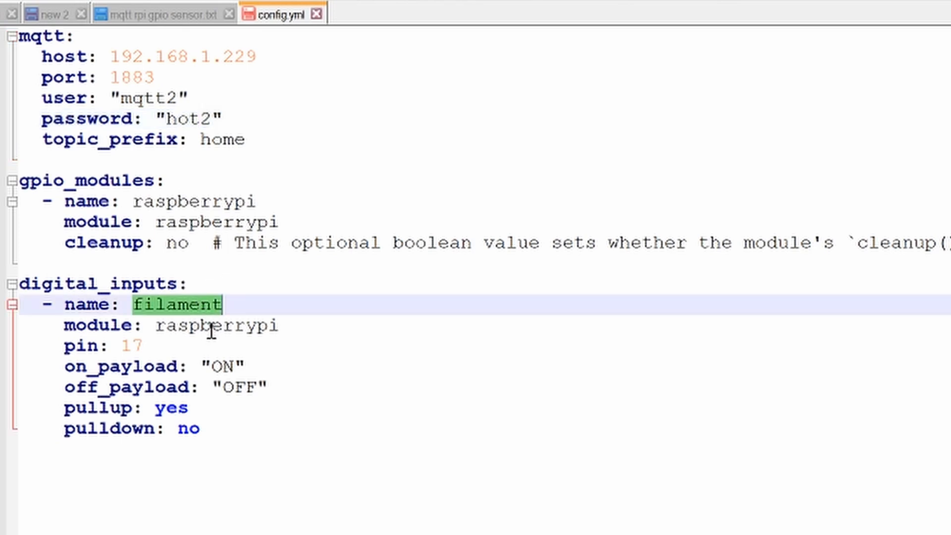
pyautogui.click(175, 346)
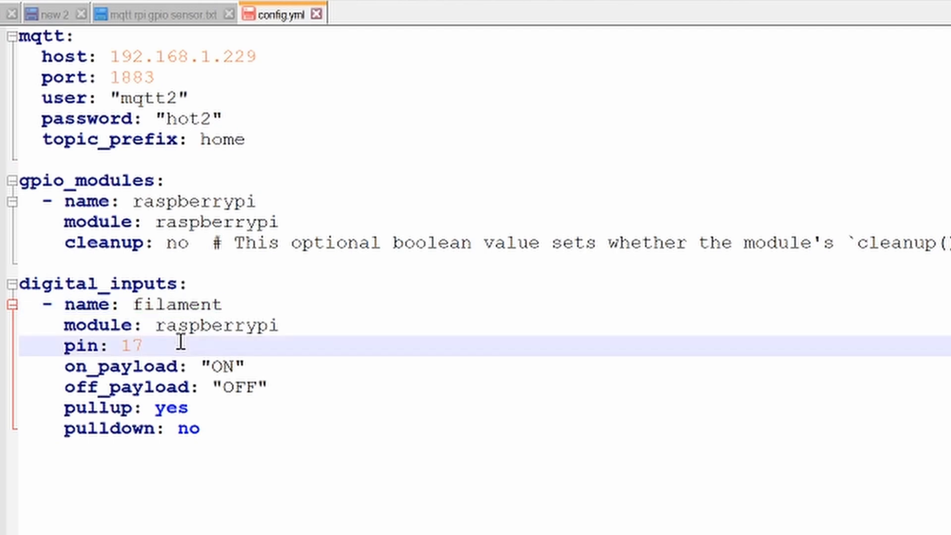
pyautogui.click(158, 13)
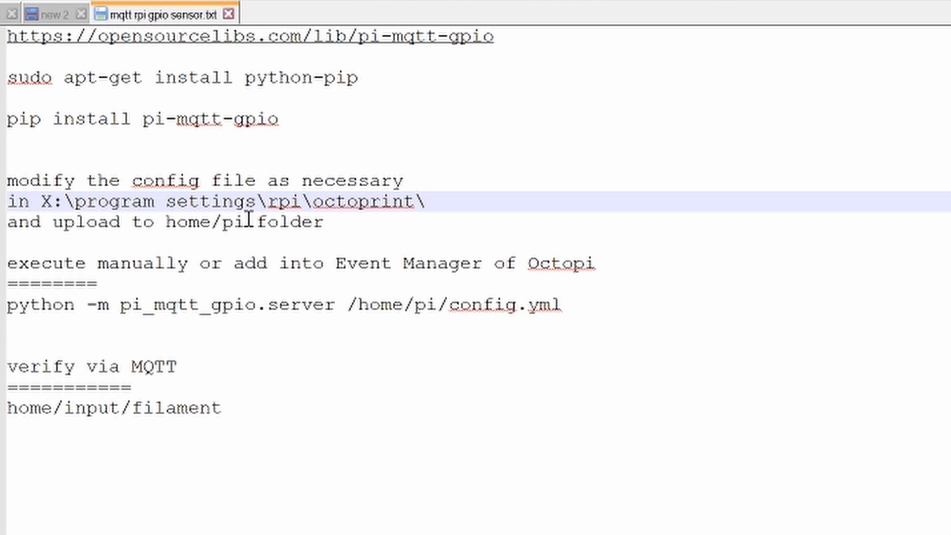
pyautogui.doubleClick(207, 222)
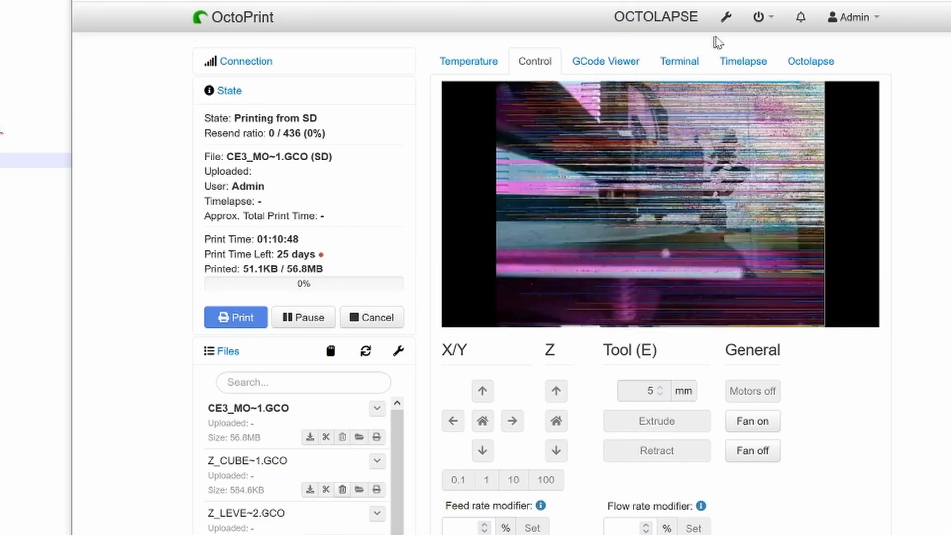
# - Edit the Event Manager's Connected event command that starts the pi_mqtt_gpio server
pyautogui.click(724, 17)
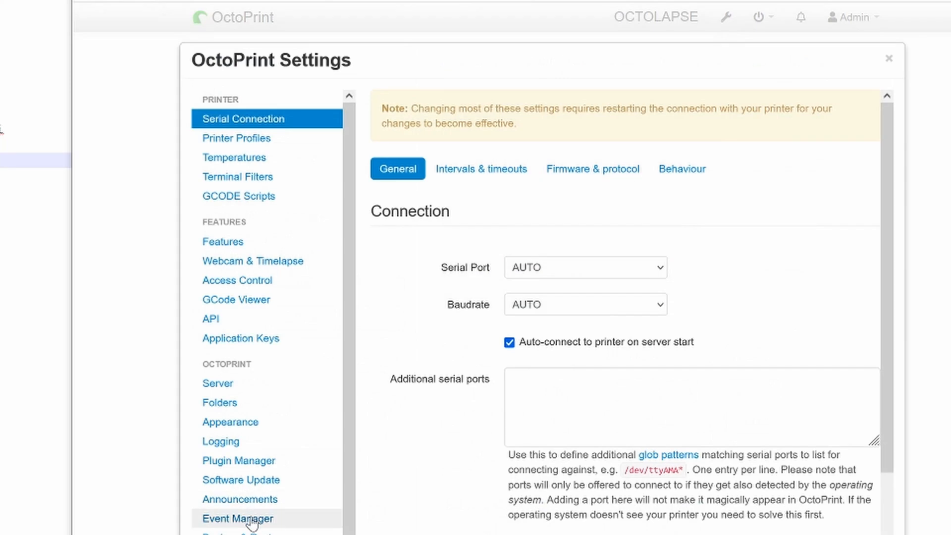
pyautogui.click(238, 518)
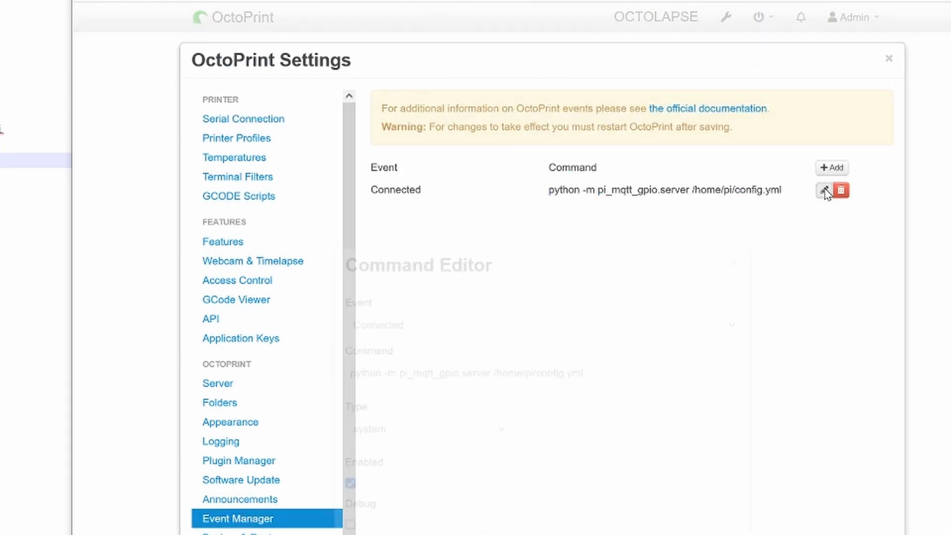
pyautogui.click(824, 191)
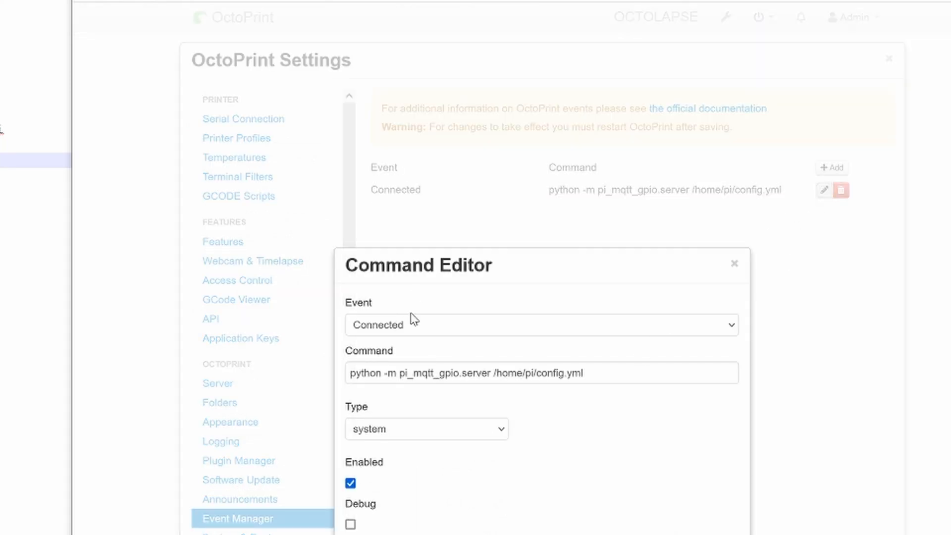
pyautogui.moveTo(405, 392)
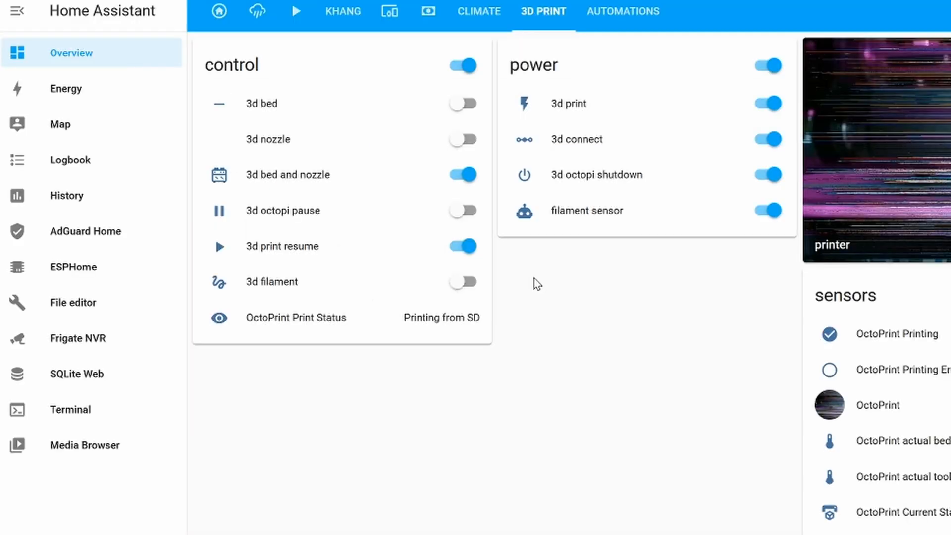
pyautogui.click(463, 281)
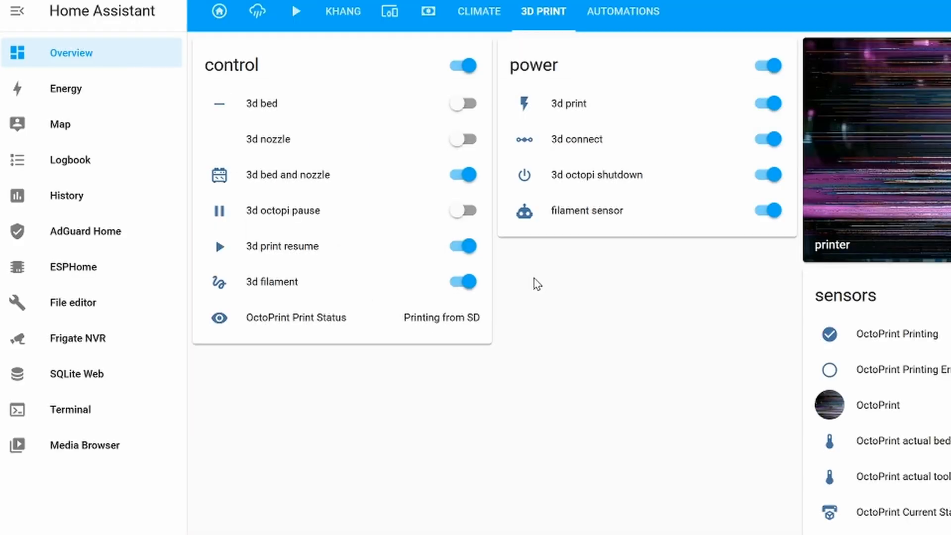
pyautogui.click(462, 282)
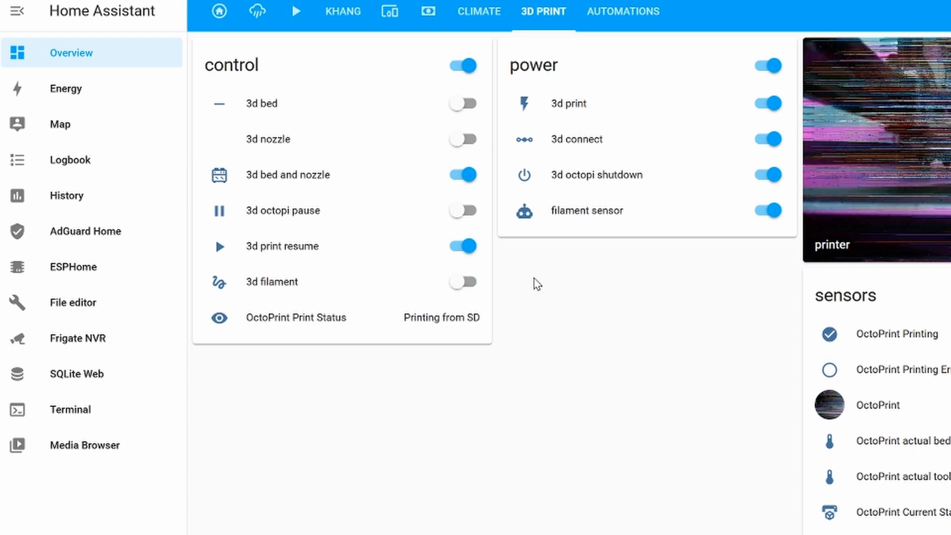
pyautogui.click(463, 281)
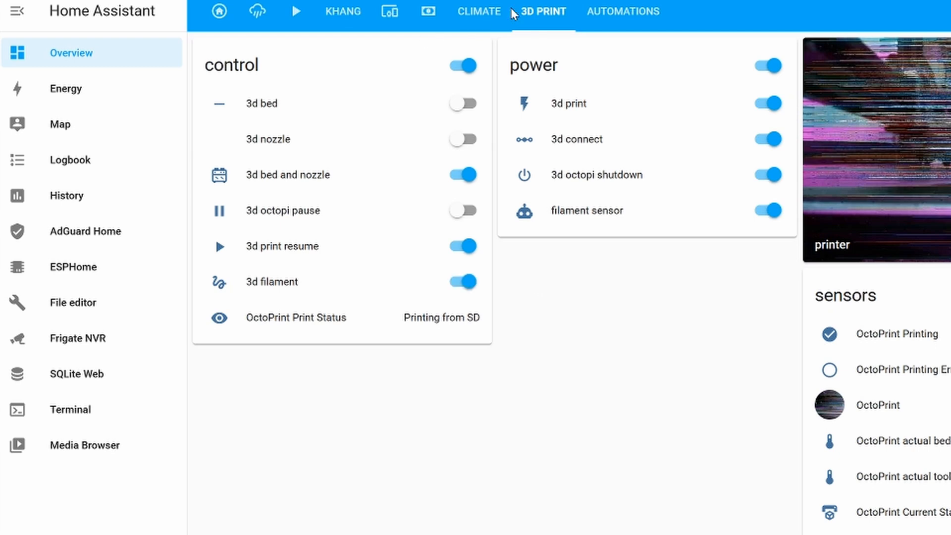
pyautogui.click(462, 281)
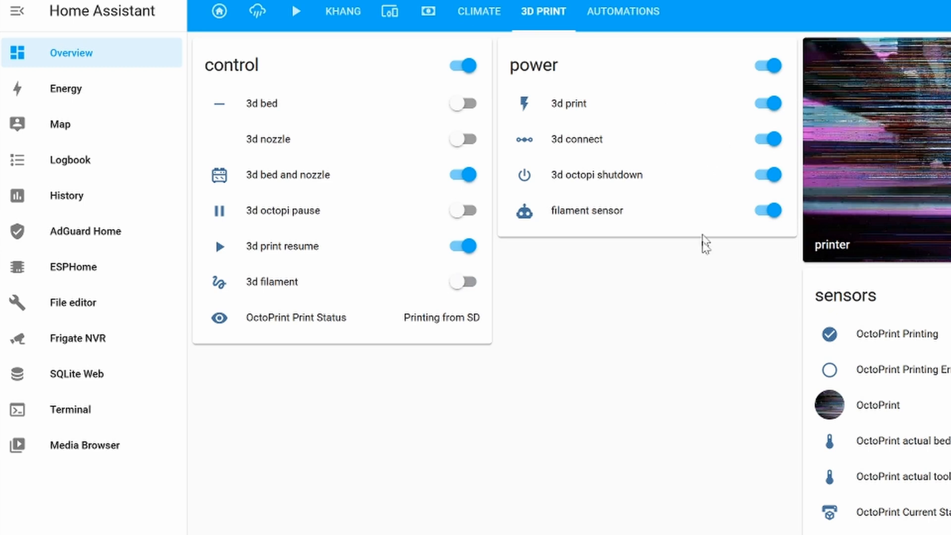
pyautogui.click(462, 281)
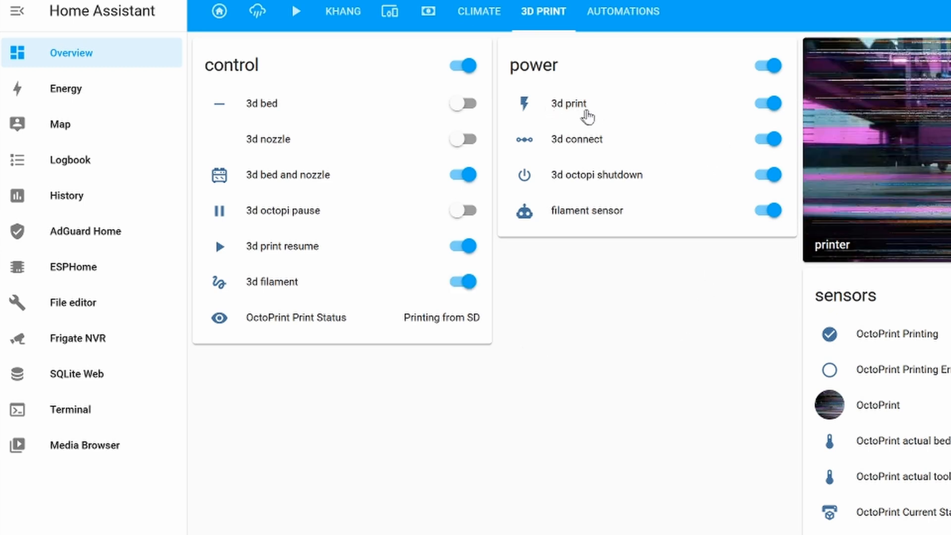
pyautogui.click(462, 281)
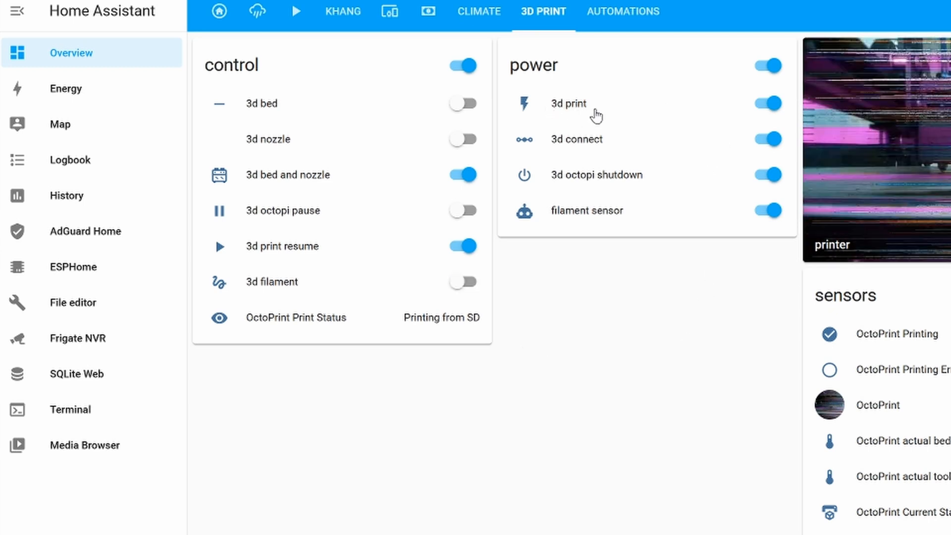
pyautogui.click(462, 281)
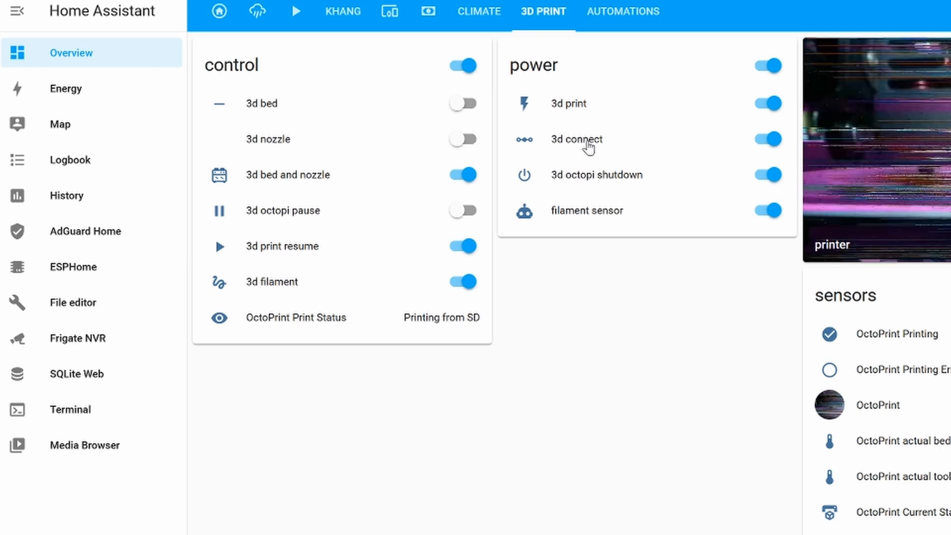
pyautogui.click(463, 282)
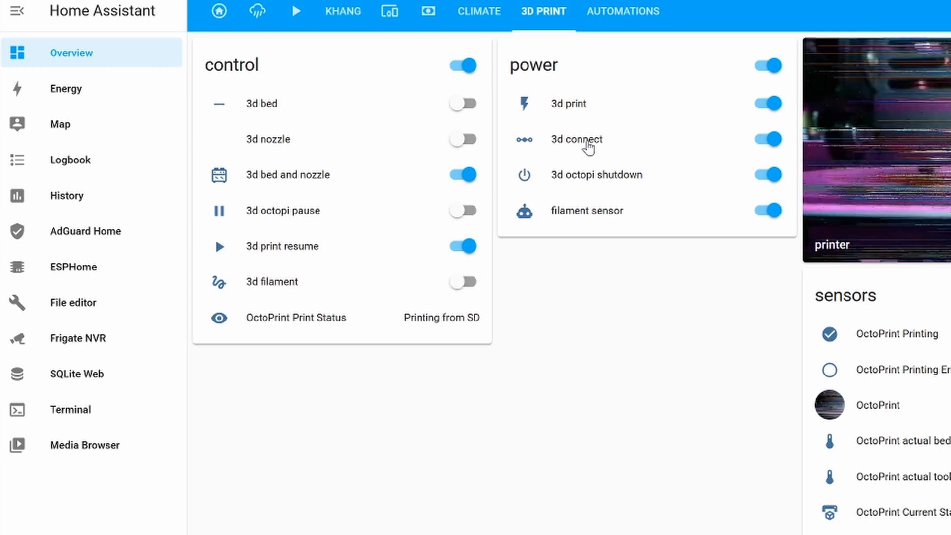
pyautogui.click(462, 281)
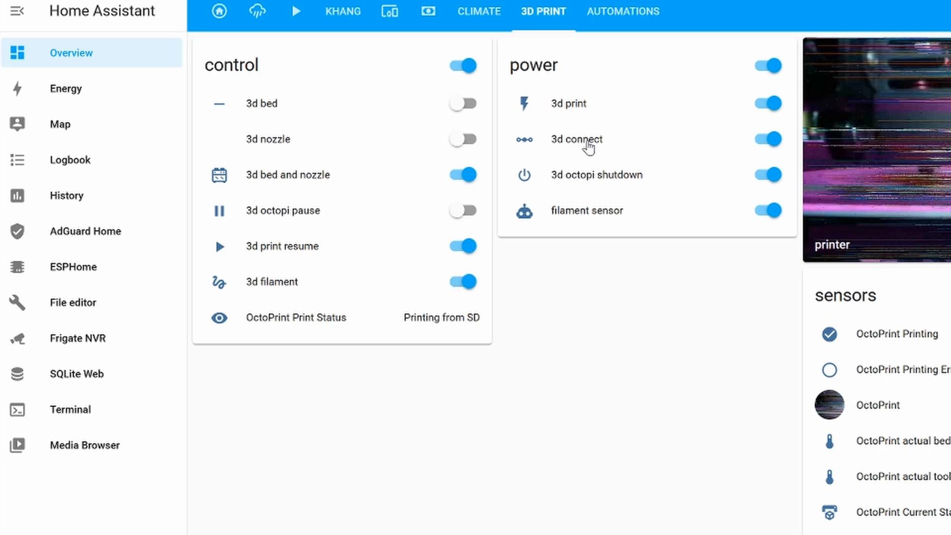
pyautogui.click(462, 282)
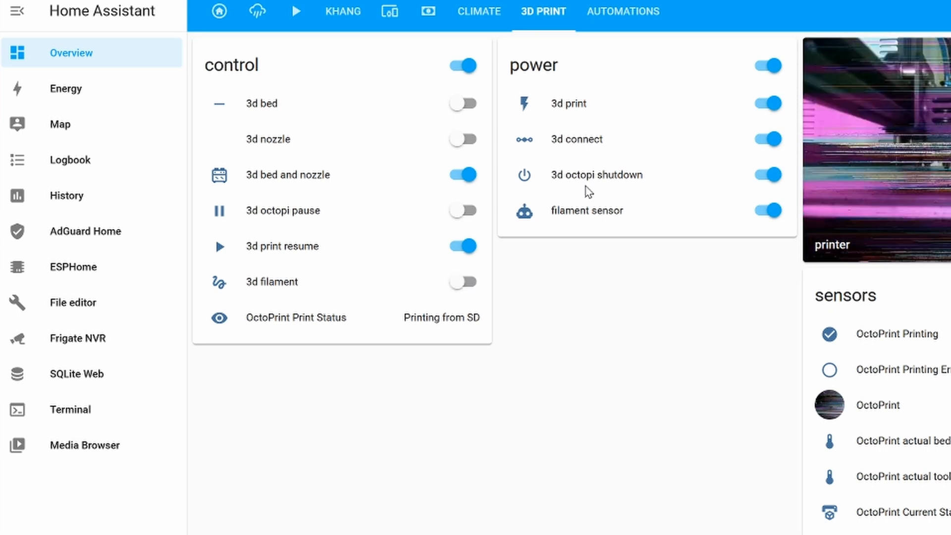
pyautogui.click(462, 281)
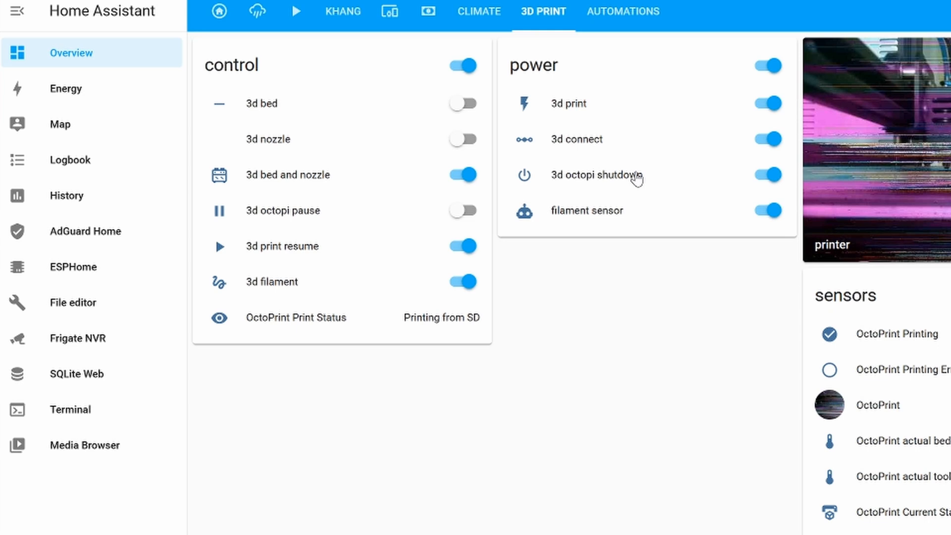
pyautogui.click(462, 281)
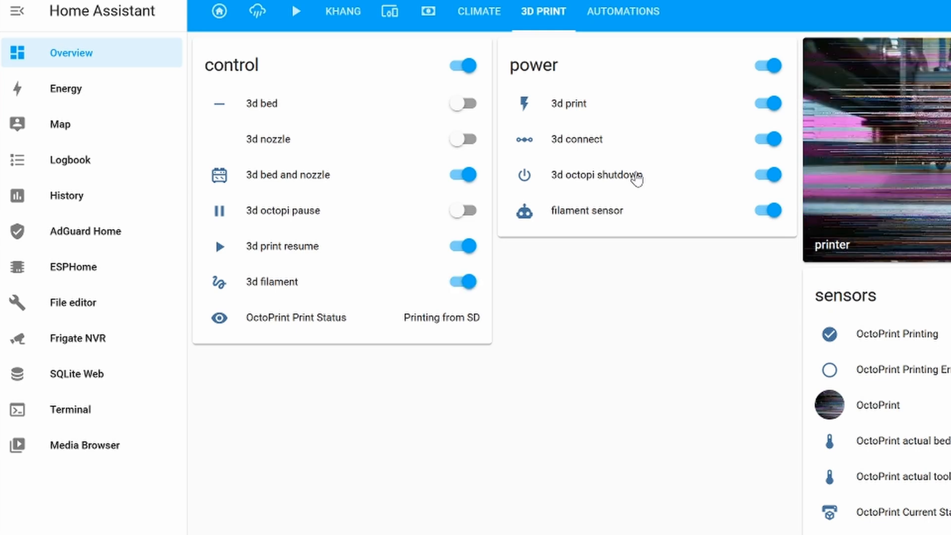
pyautogui.click(463, 281)
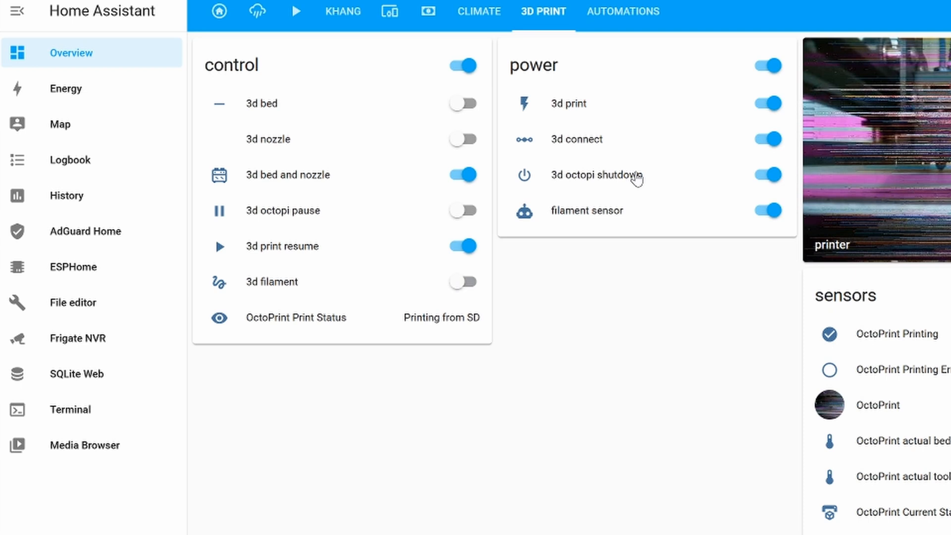
pyautogui.click(463, 282)
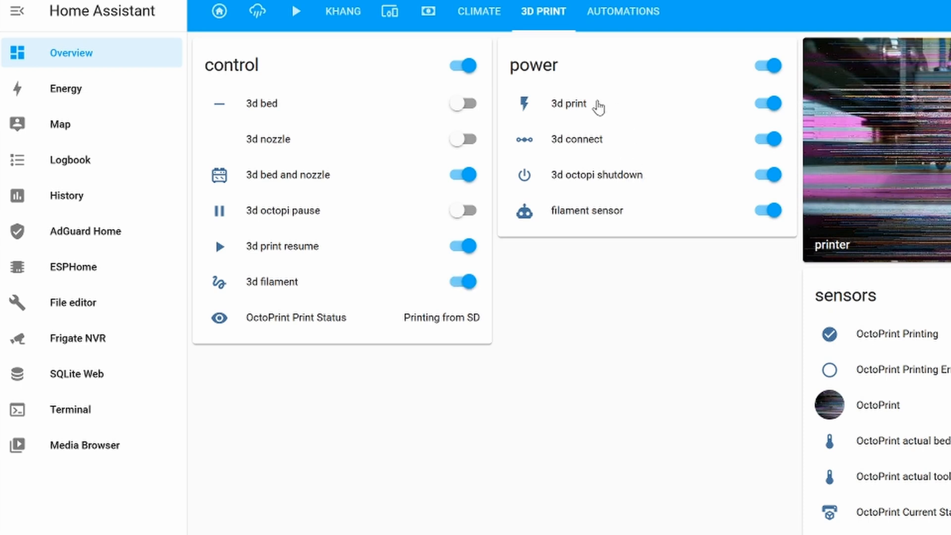
pyautogui.click(463, 282)
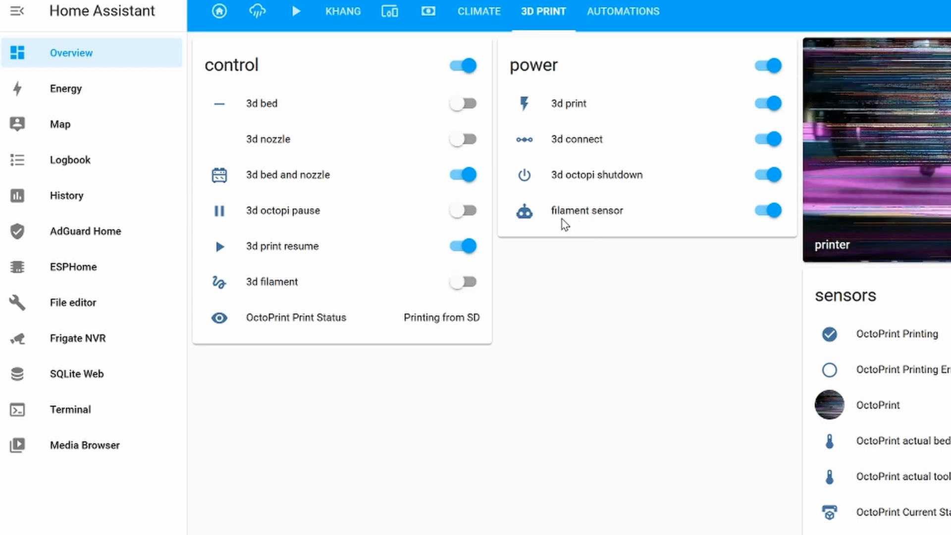
pyautogui.click(462, 282)
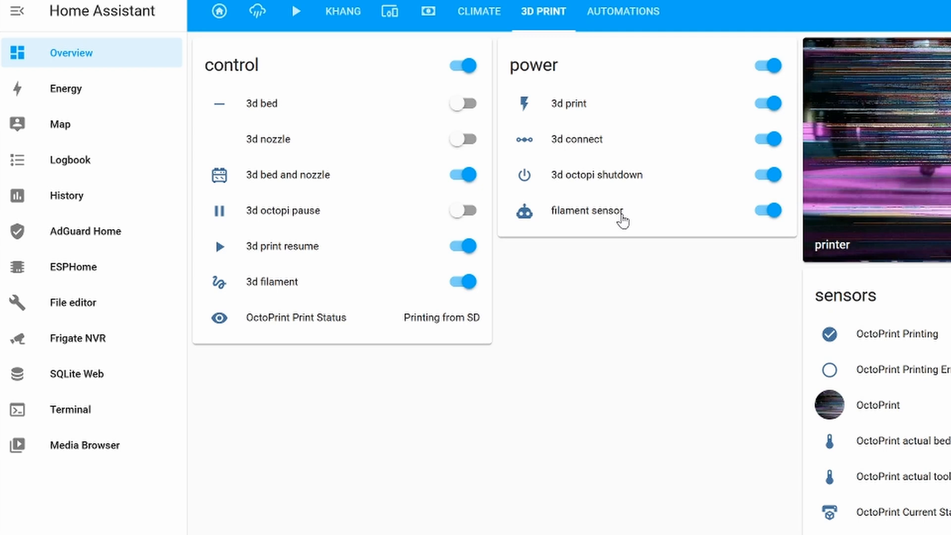
pyautogui.moveTo(404, 216)
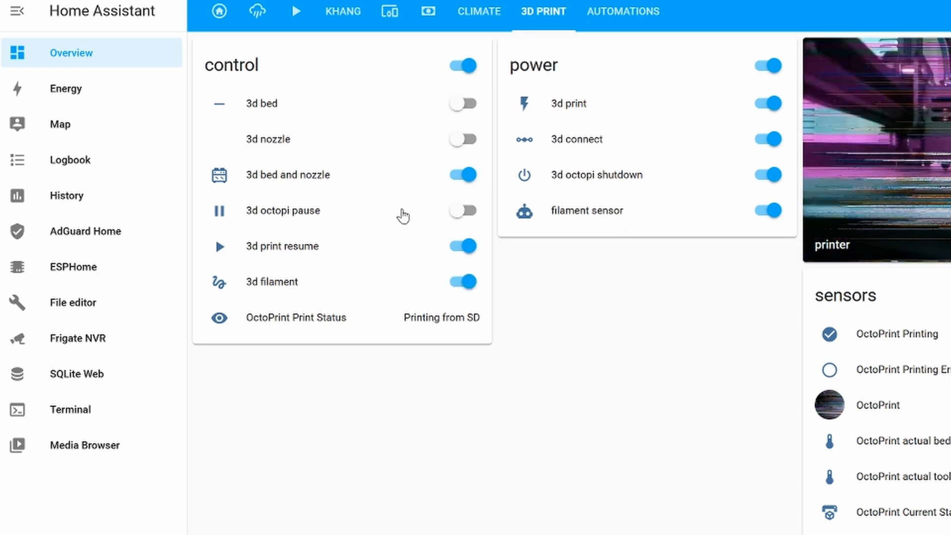
pyautogui.click(462, 281)
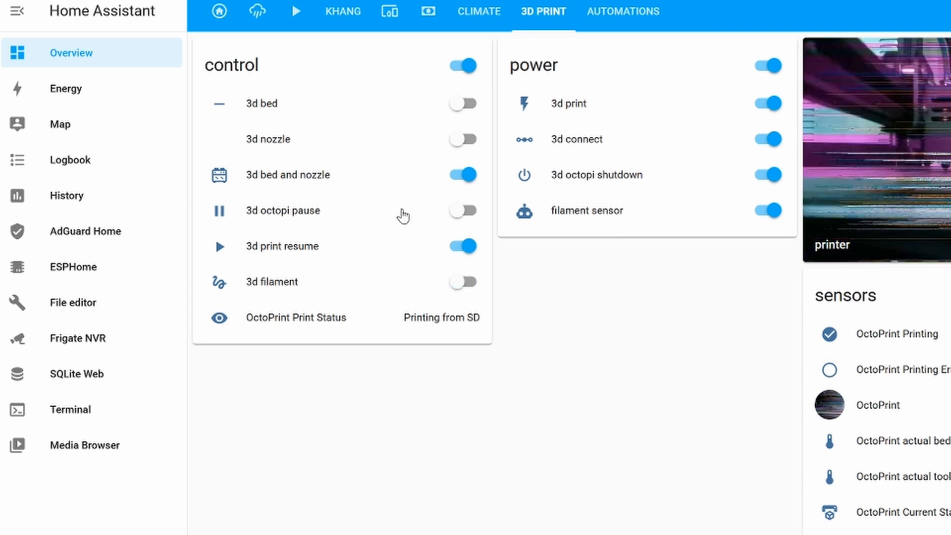
pyautogui.moveTo(338, 255)
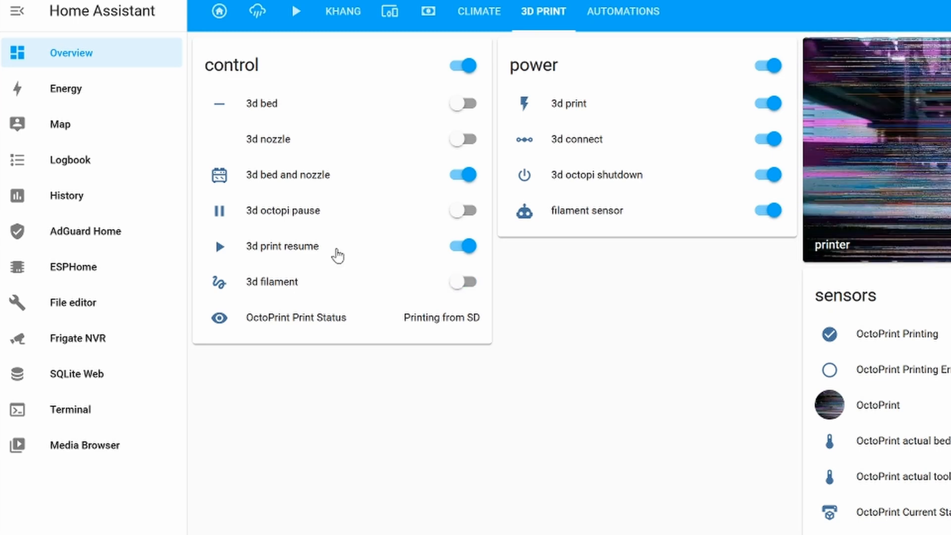
pyautogui.click(462, 282)
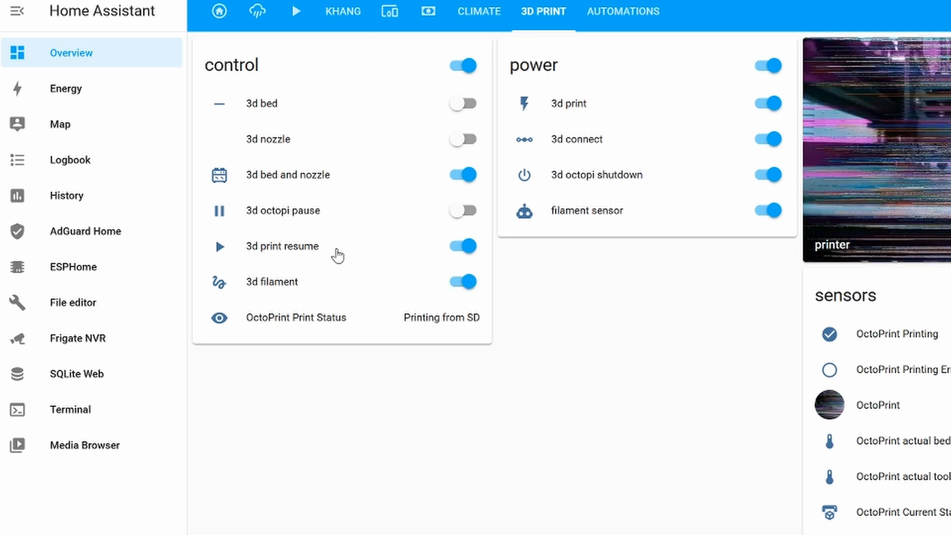
pyautogui.click(462, 281)
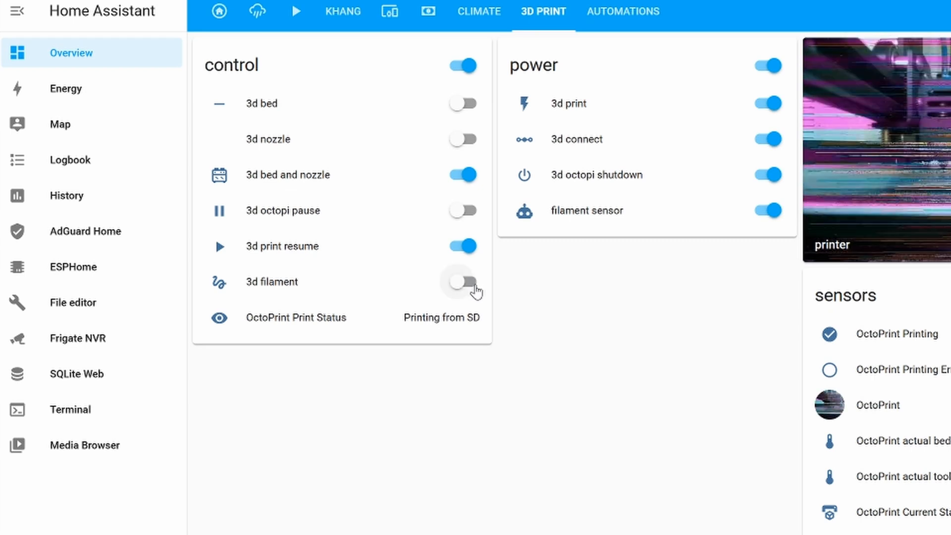
pyautogui.click(462, 281)
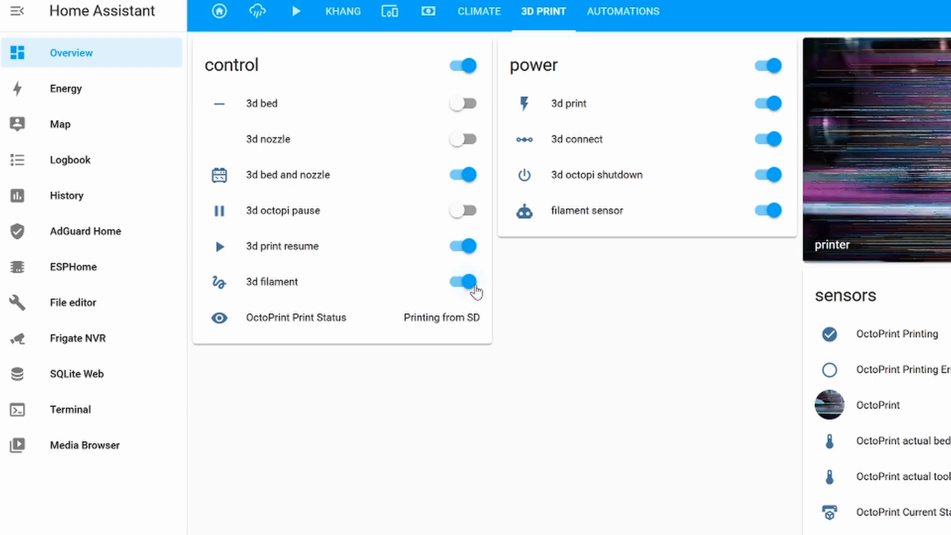
pyautogui.click(463, 281)
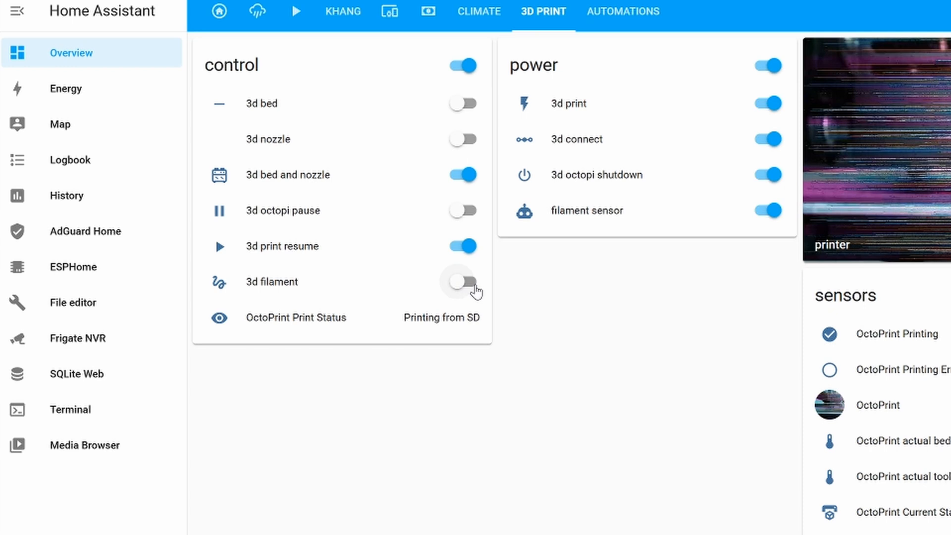
pyautogui.click(462, 282)
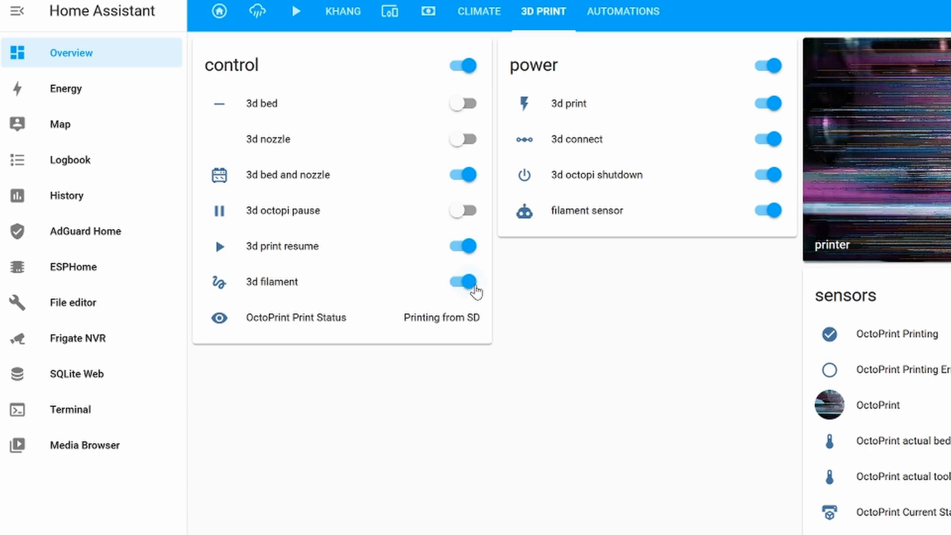
pyautogui.click(463, 281)
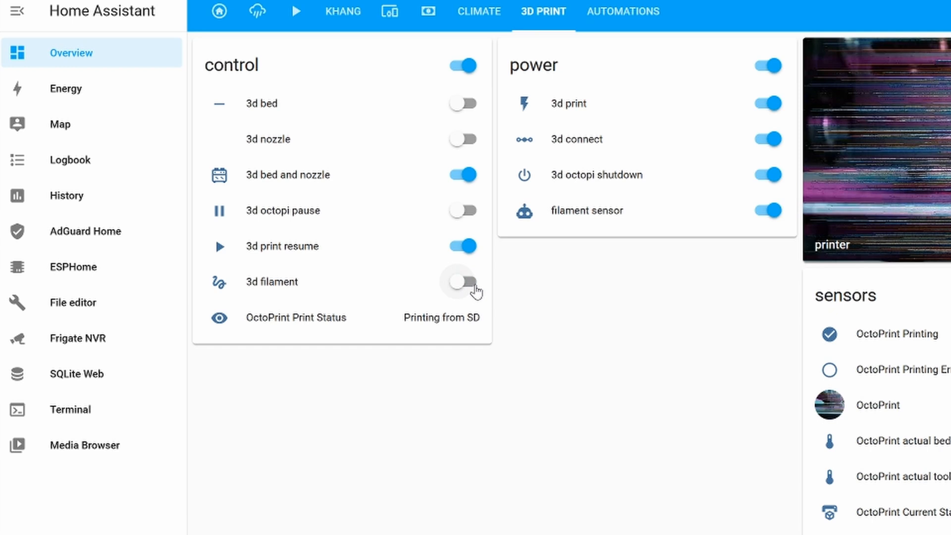
pyautogui.click(462, 282)
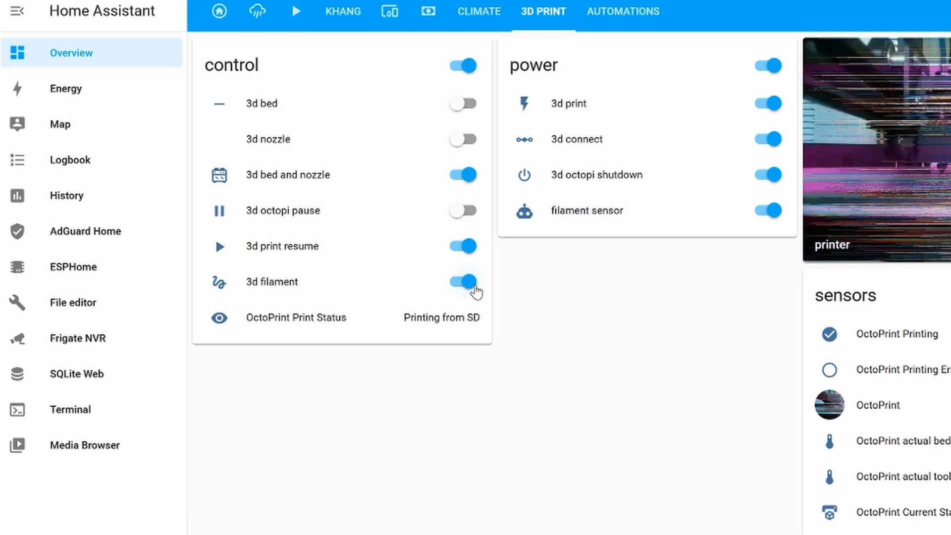
pyautogui.click(463, 282)
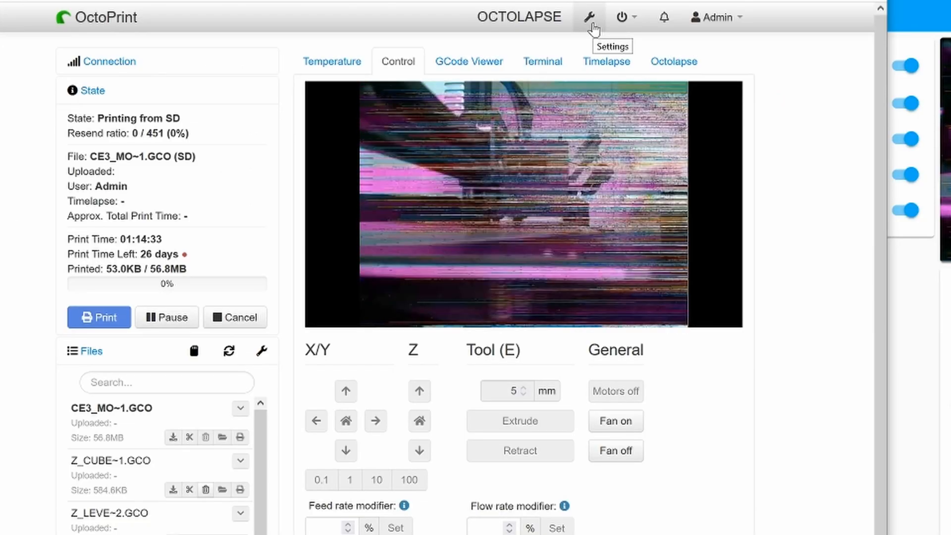
# - Open OctoPrint's MQTT Subscribe plugin settings showing broker details and topic mappings
pyautogui.click(588, 17)
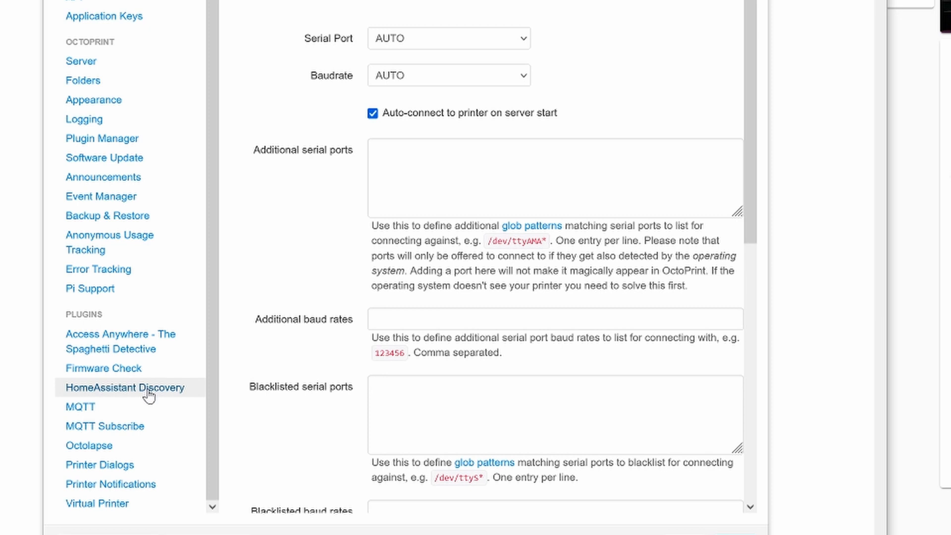
pyautogui.moveTo(132, 403)
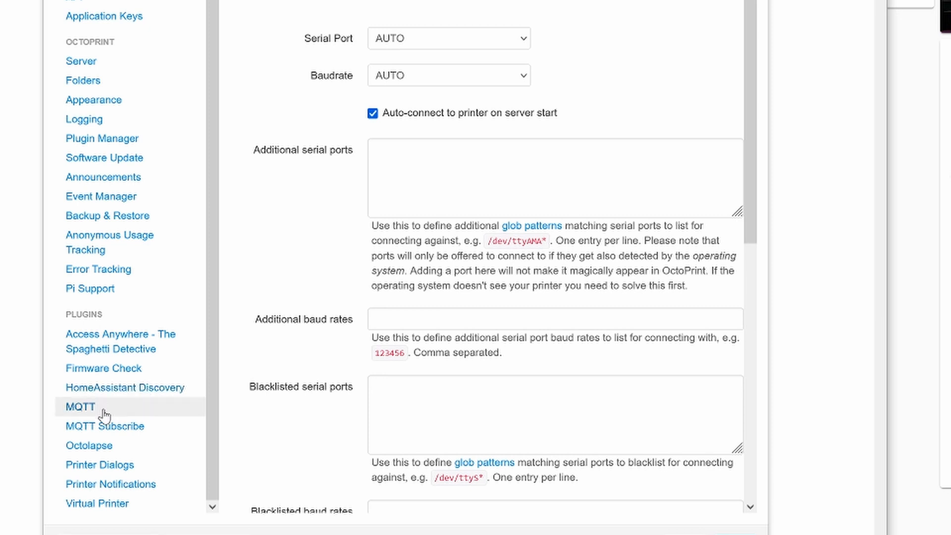
pyautogui.moveTo(104, 426)
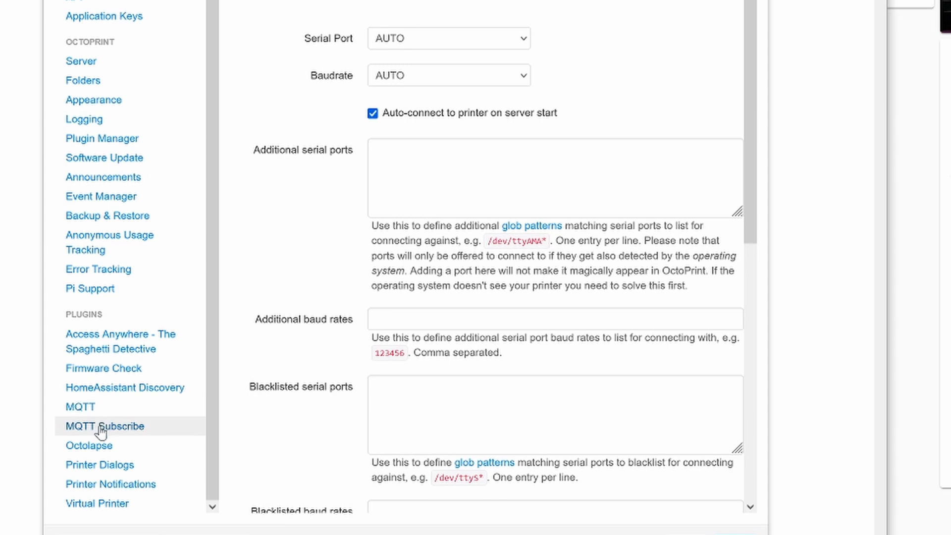
pyautogui.click(104, 426)
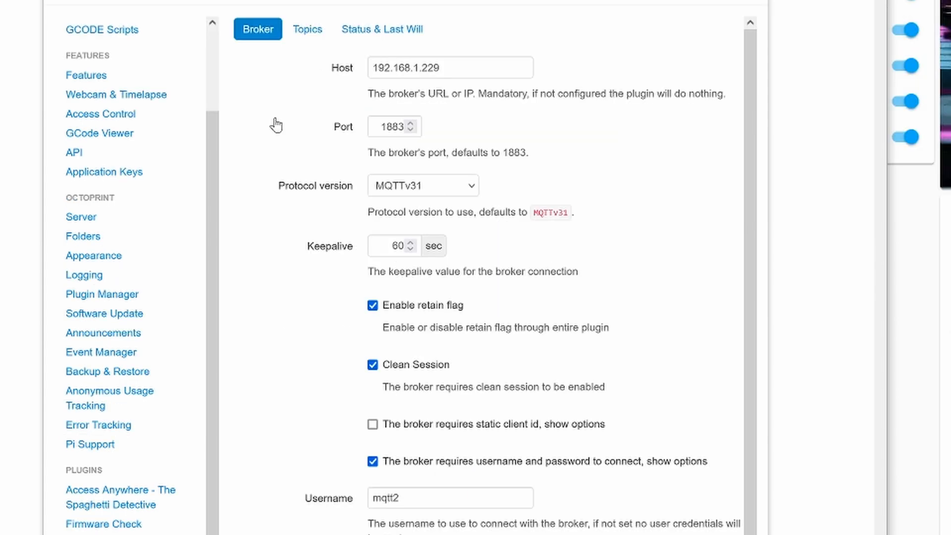
pyautogui.moveTo(463, 71)
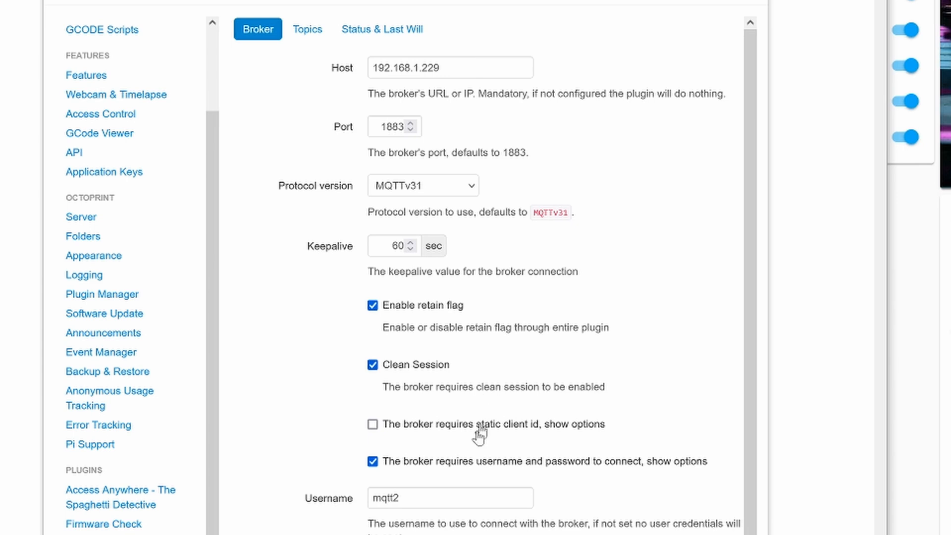
pyautogui.click(307, 29)
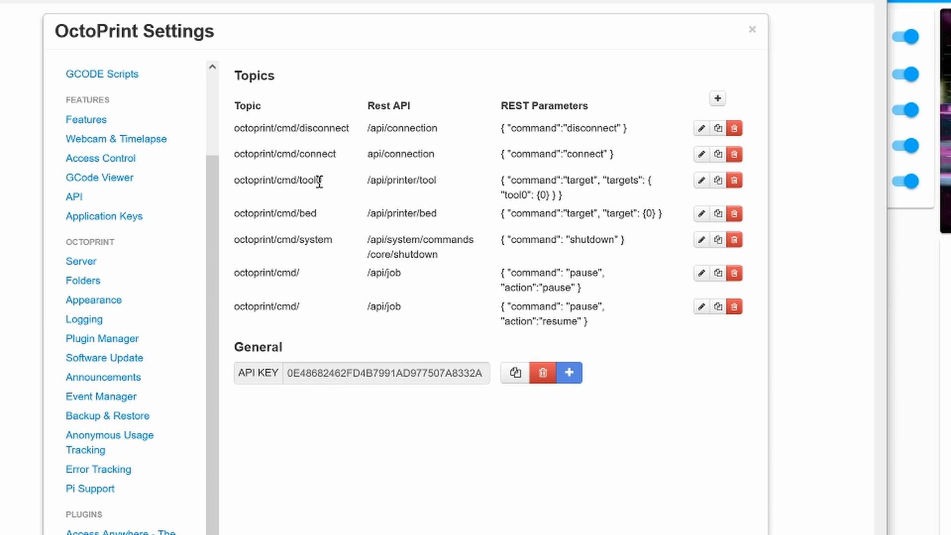
pyautogui.moveTo(335, 187)
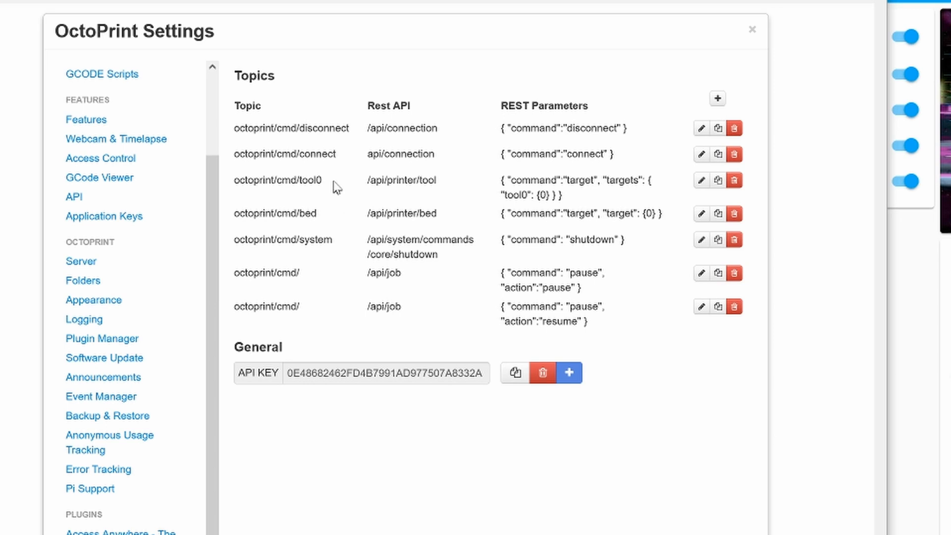
pyautogui.moveTo(327, 220)
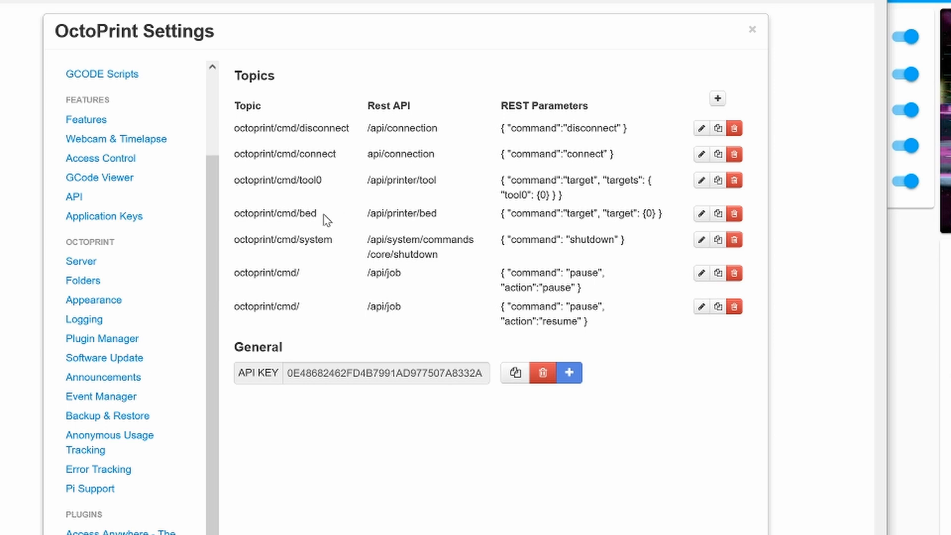
pyautogui.moveTo(330, 241)
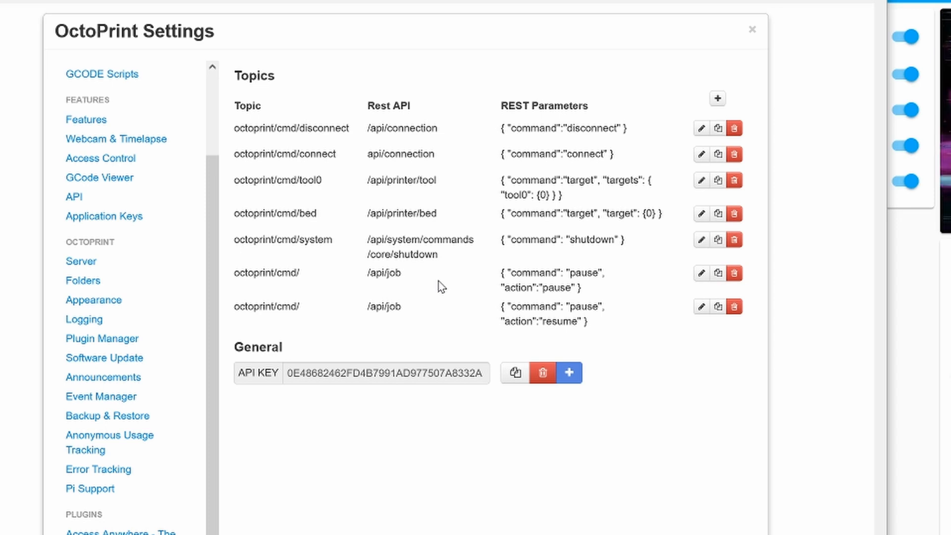
pyautogui.moveTo(462, 337)
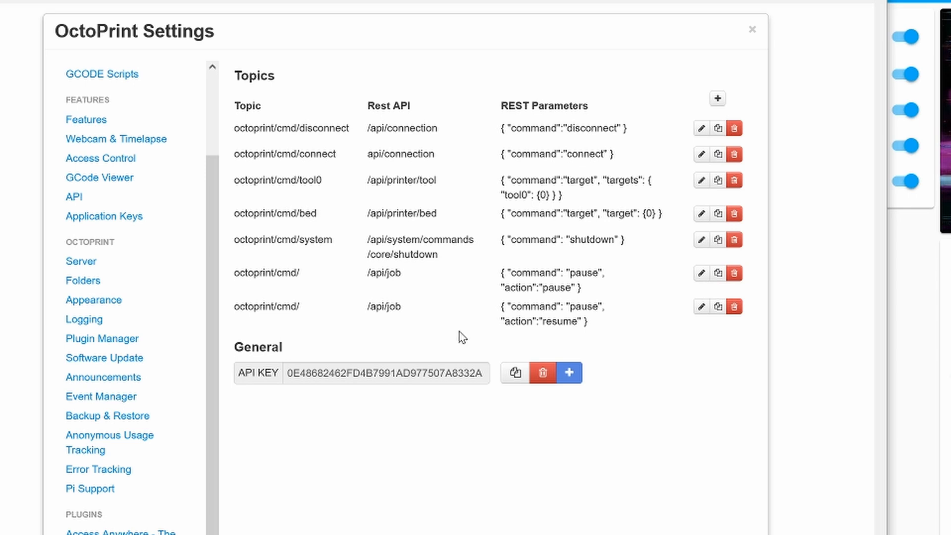
pyautogui.moveTo(670, 320)
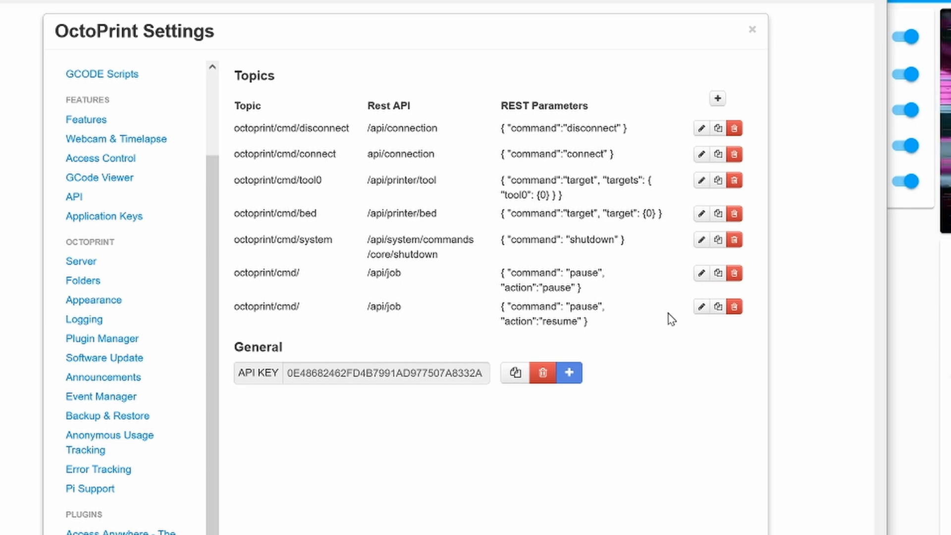
# - Inspect the MQTT pause and resume topics mapped to /api/job
pyautogui.click(700, 273)
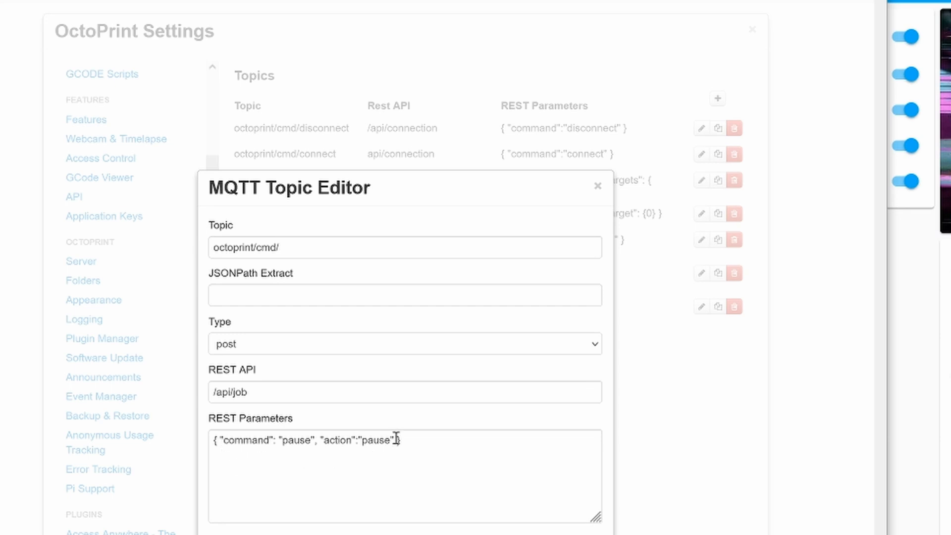
pyautogui.click(597, 186)
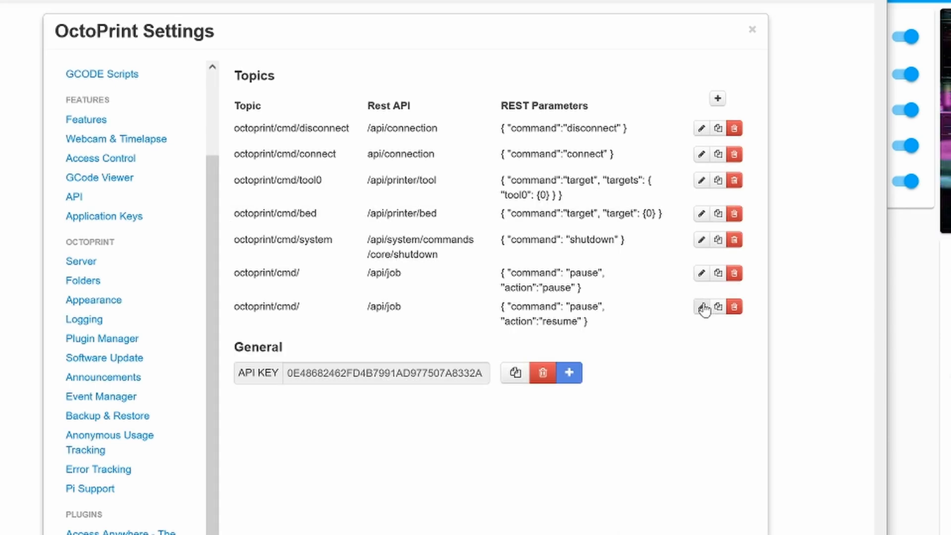
pyautogui.click(701, 306)
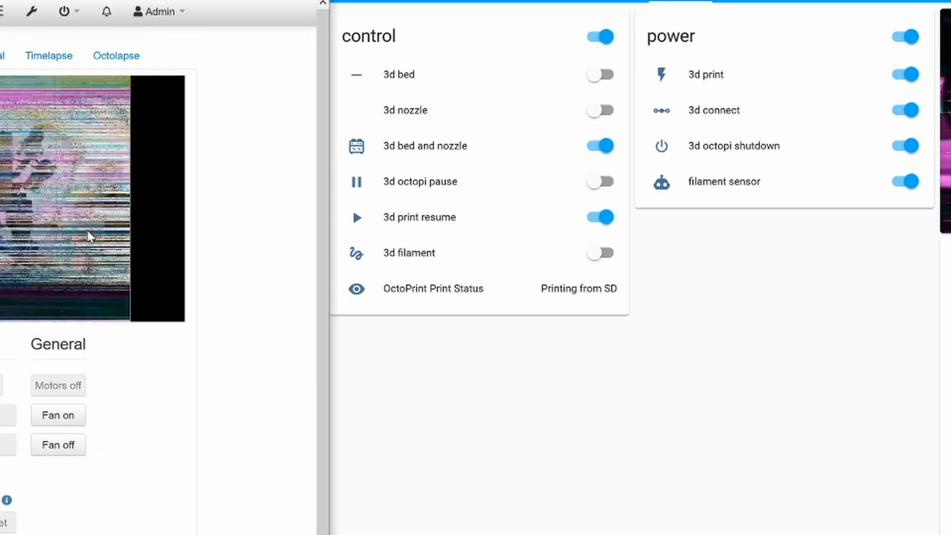
# - Go to Configuration and open the Automations list
pyautogui.click(85, 521)
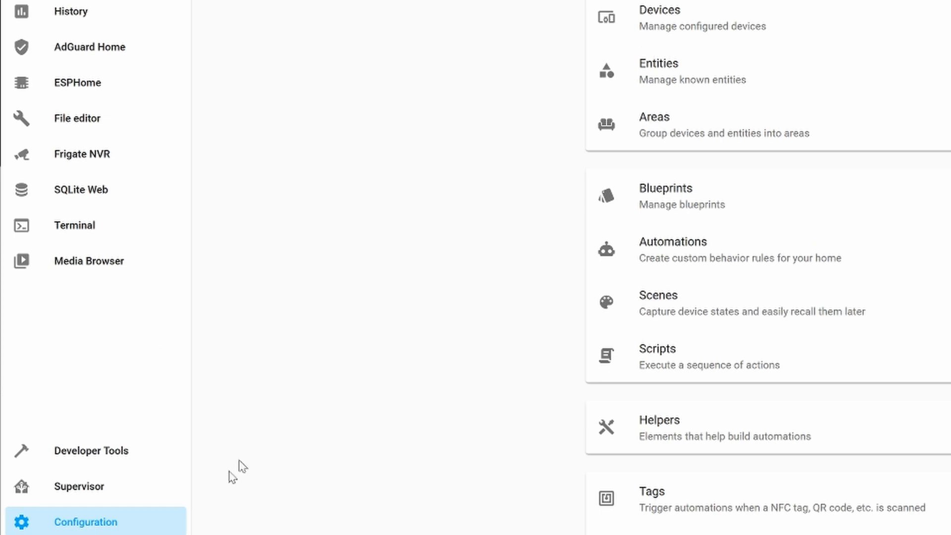
pyautogui.moveTo(690, 268)
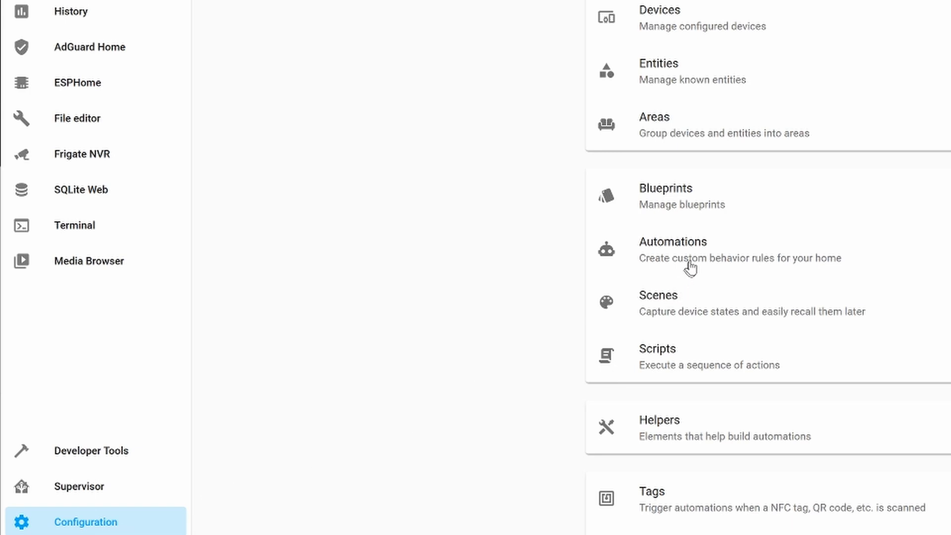
pyautogui.click(673, 241)
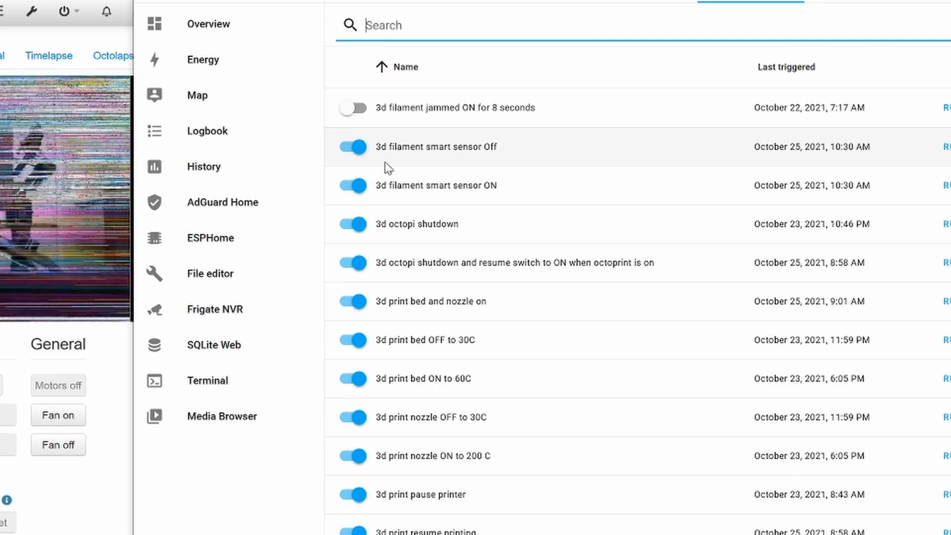
# - Review the filament sensor ON automation's home/input/filament MQTT trigger and service action
pyautogui.click(435, 185)
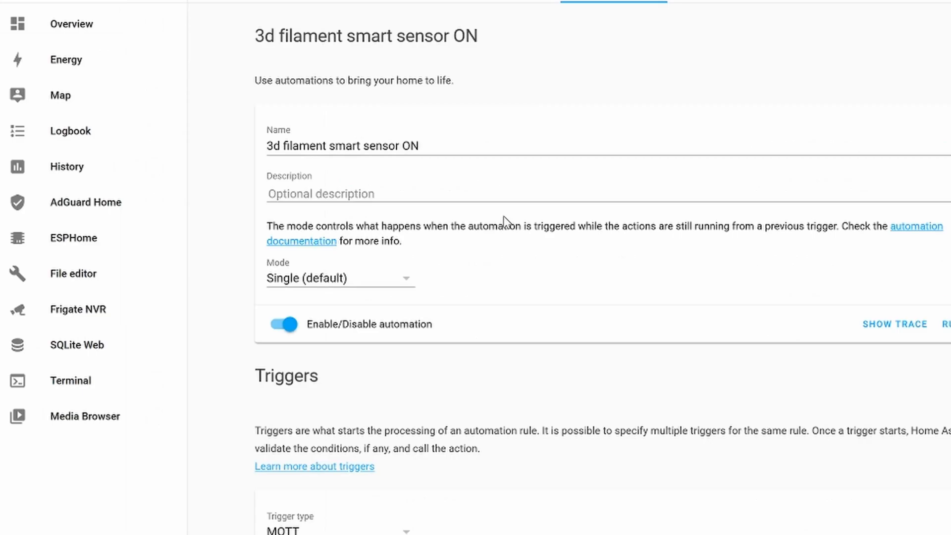
pyautogui.moveTo(458, 186)
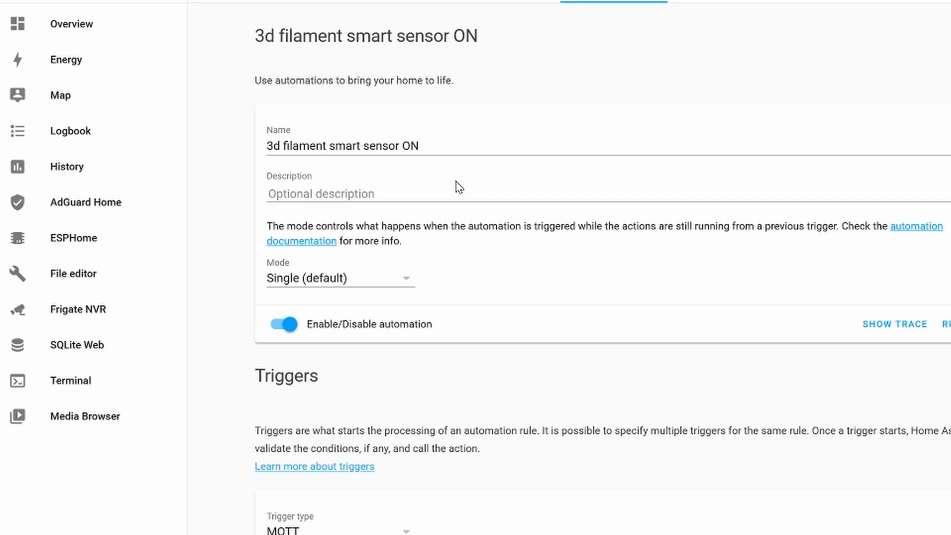
pyautogui.moveTo(480, 133)
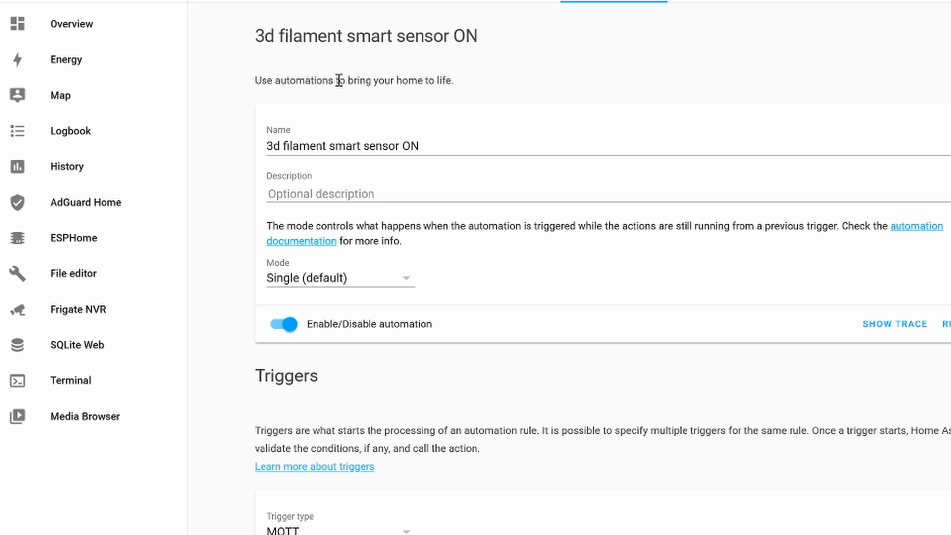
pyautogui.moveTo(305, 178)
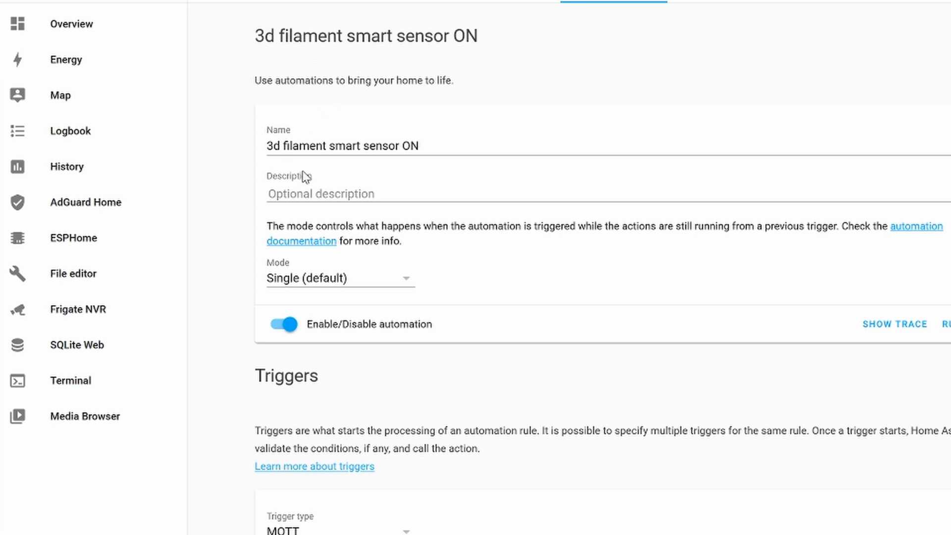
pyautogui.moveTo(441, 186)
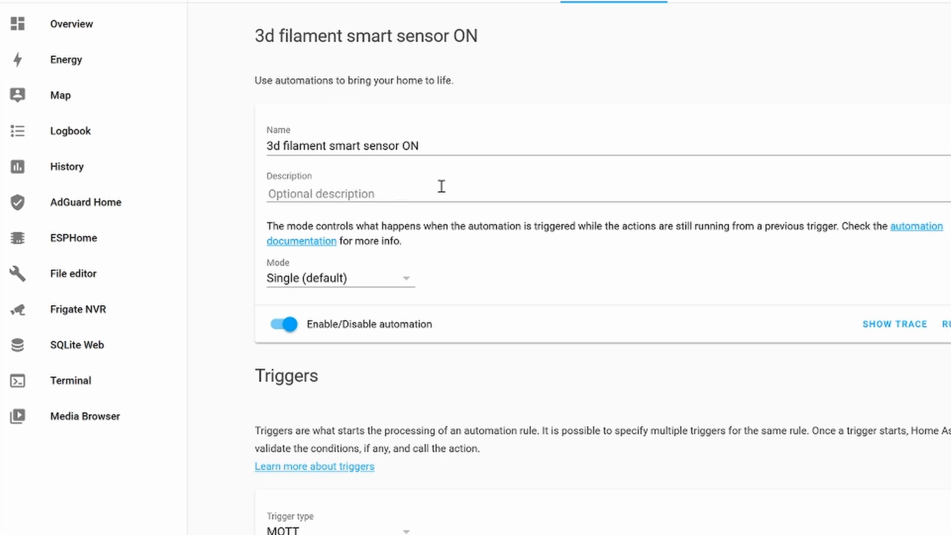
pyautogui.scroll(-3)
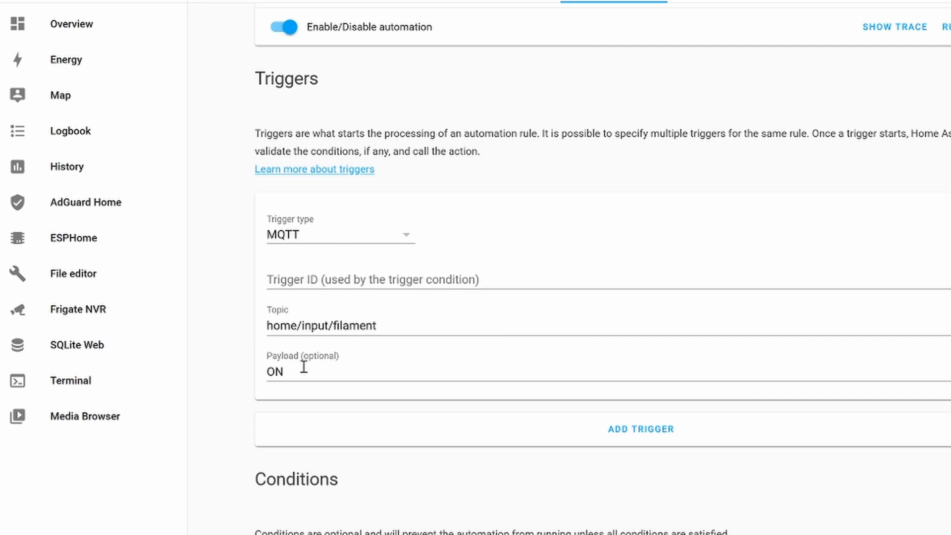
pyautogui.scroll(-3)
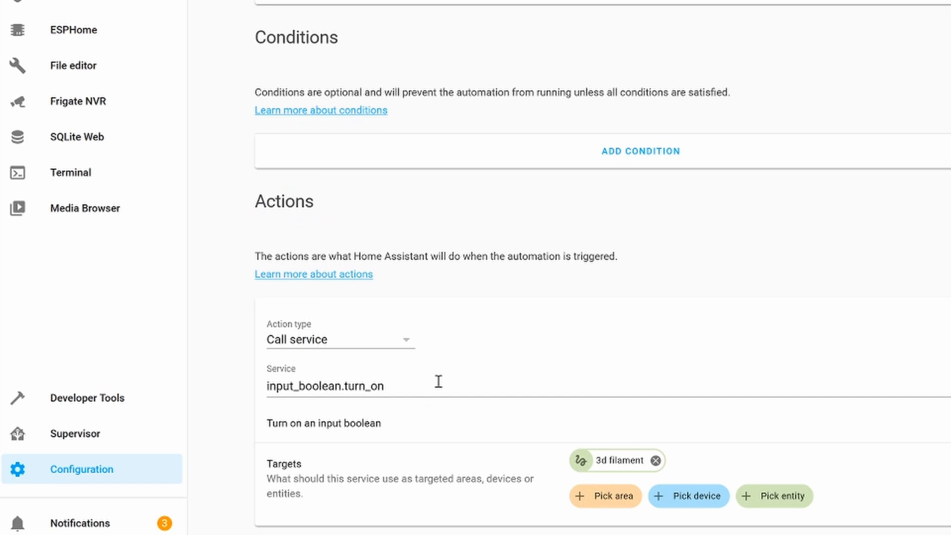
pyautogui.scroll(3)
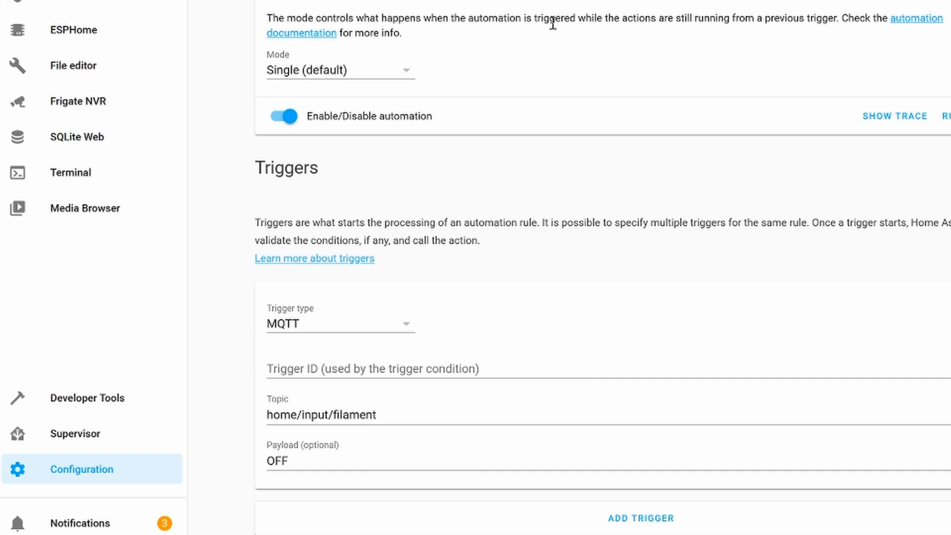
pyautogui.moveTo(551, 23)
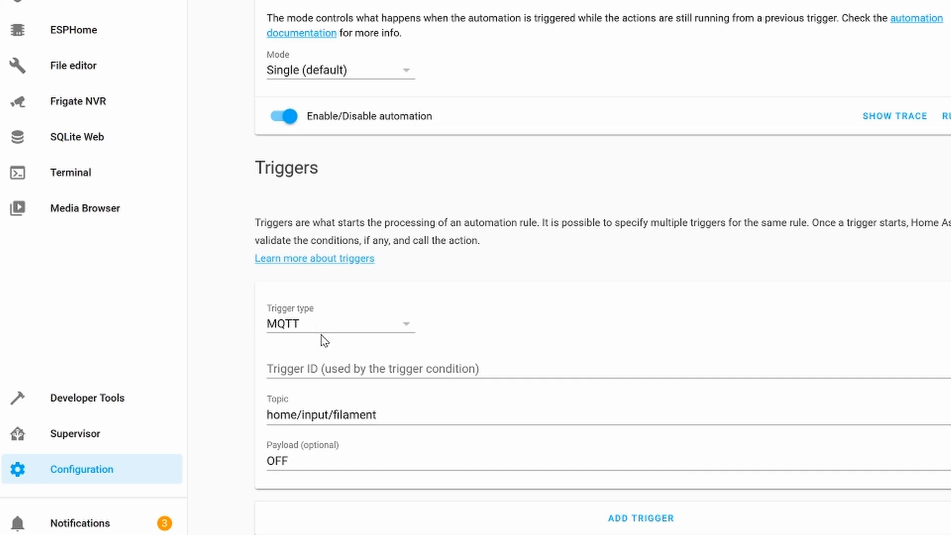
pyautogui.moveTo(364, 456)
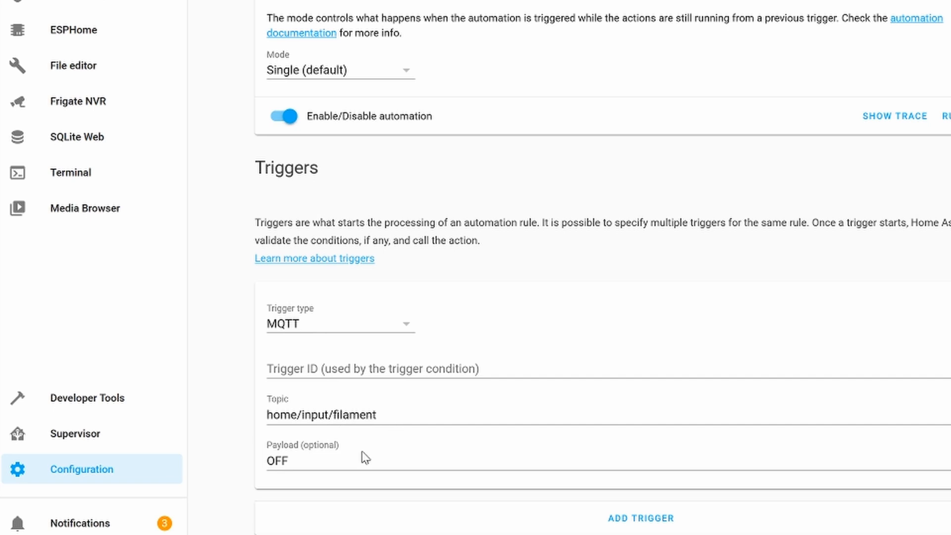
pyautogui.scroll(-3)
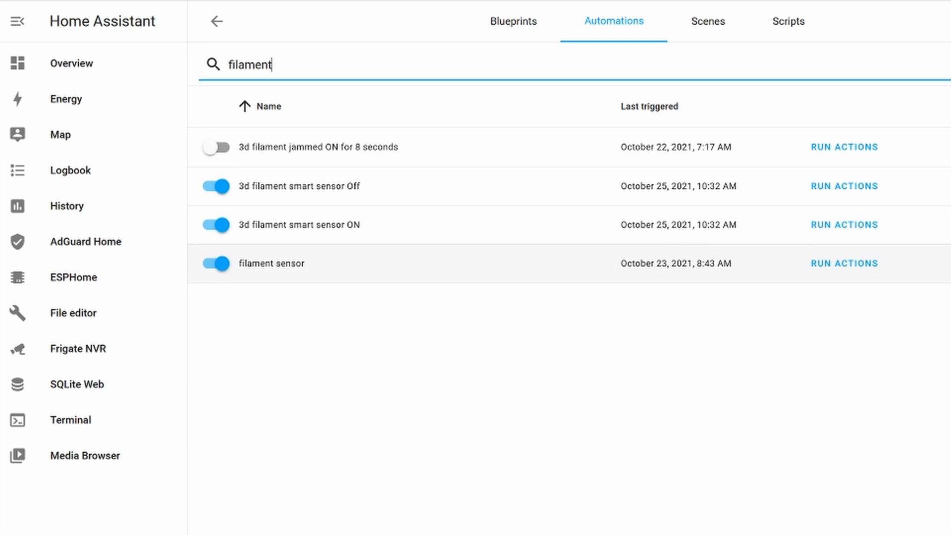
# - Give the filament automation a Printing-from-SD condition and input_boolean.turn_on targeting 3d octopi pause
pyautogui.click(297, 262)
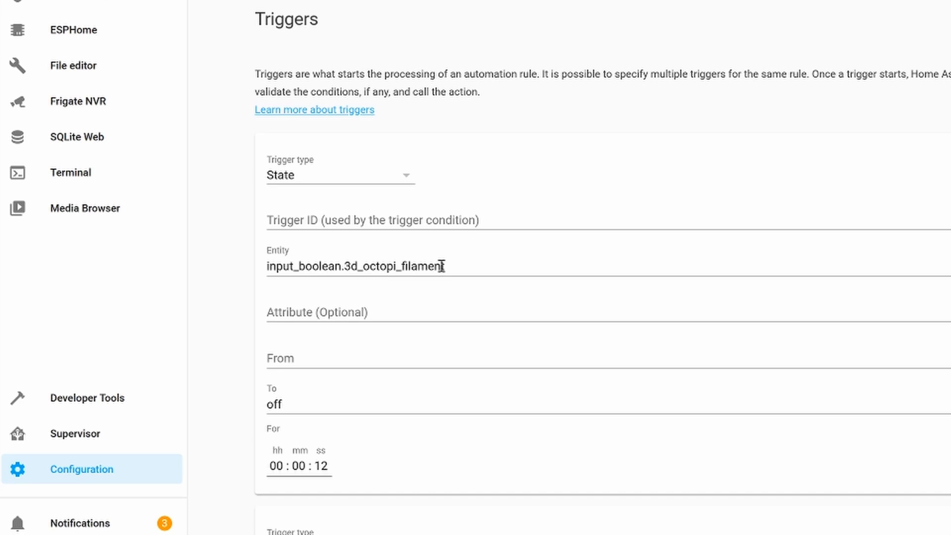
pyautogui.scroll(-3)
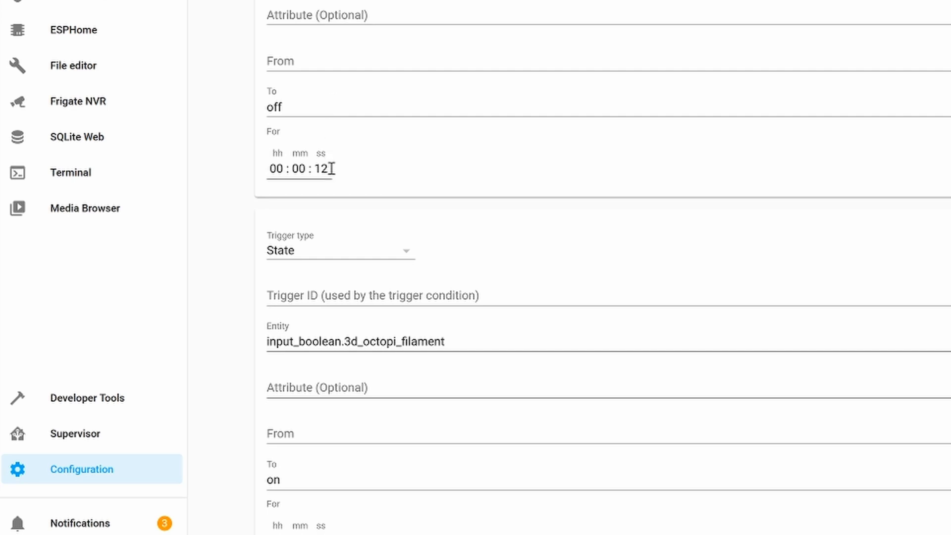
pyautogui.scroll(-3)
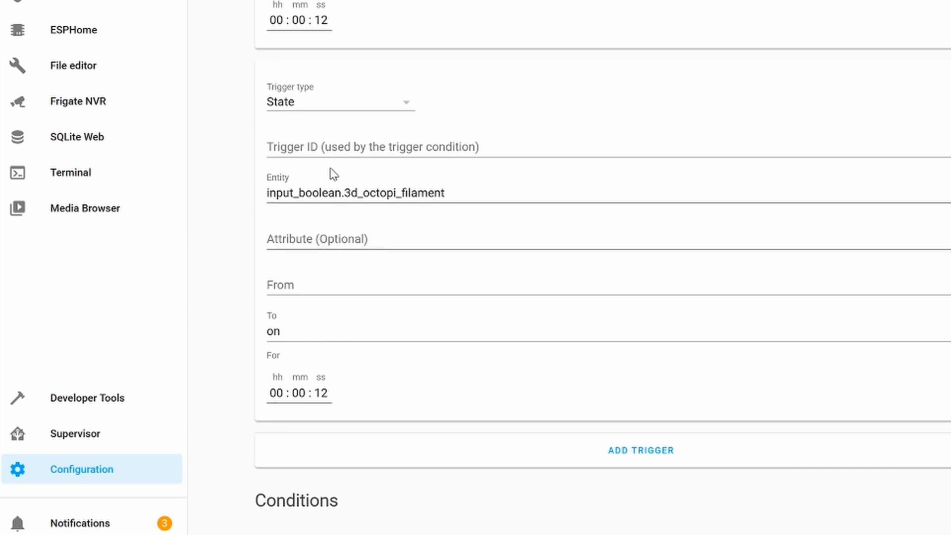
pyautogui.moveTo(324, 319)
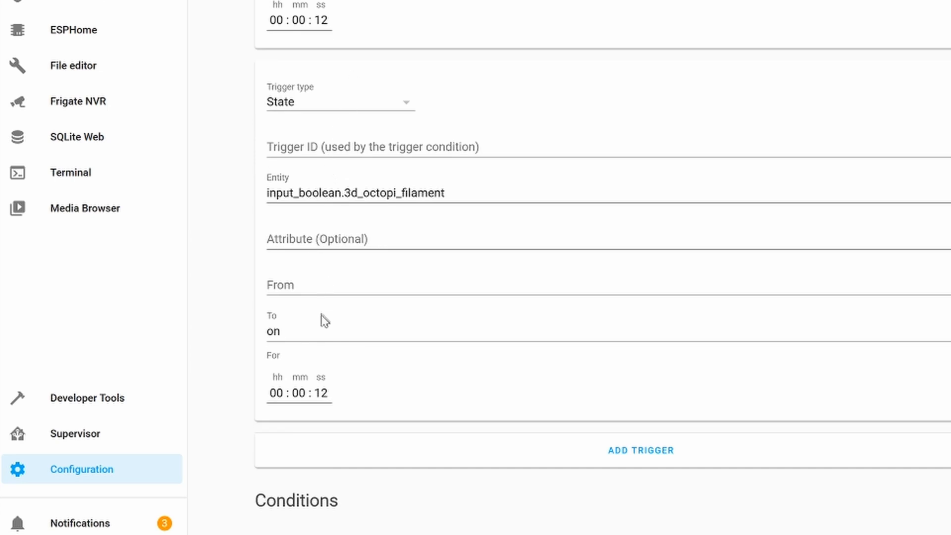
pyautogui.moveTo(346, 391)
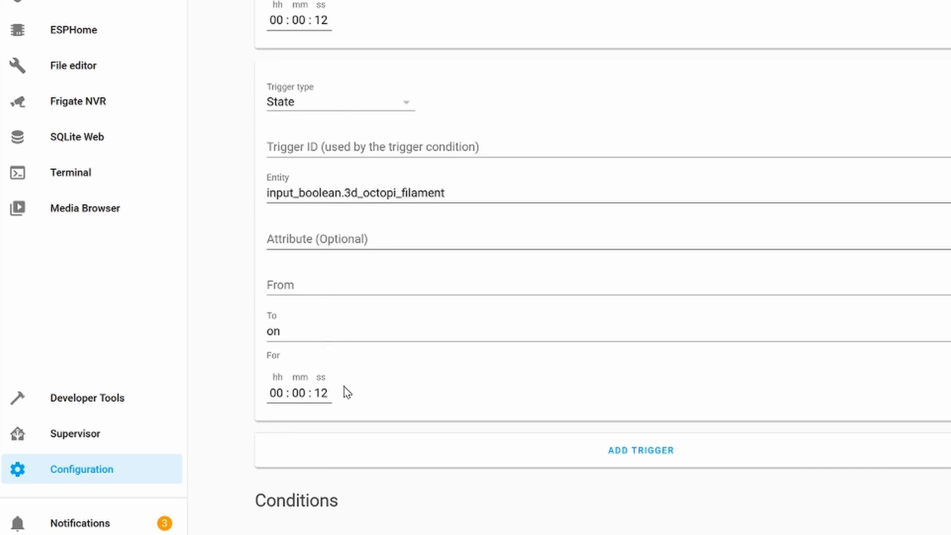
pyautogui.scroll(-3)
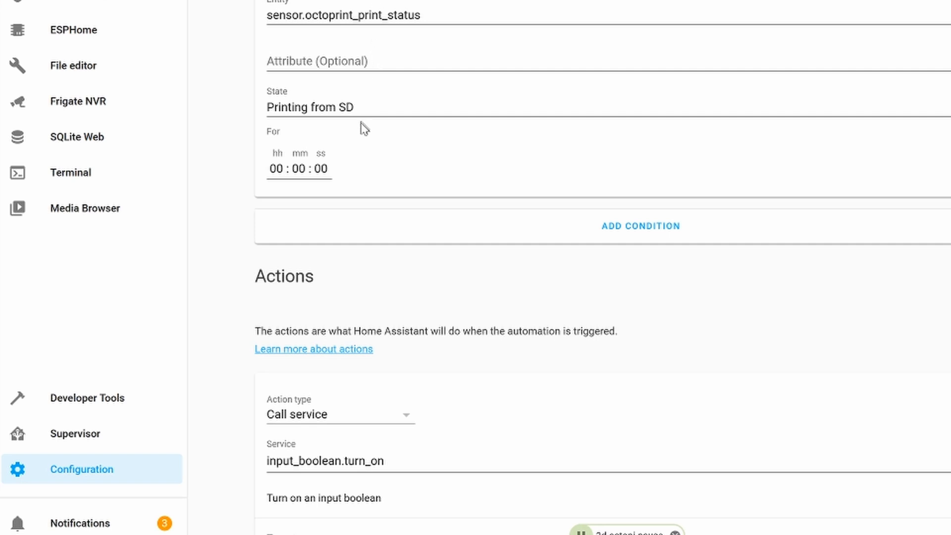
pyautogui.moveTo(387, 195)
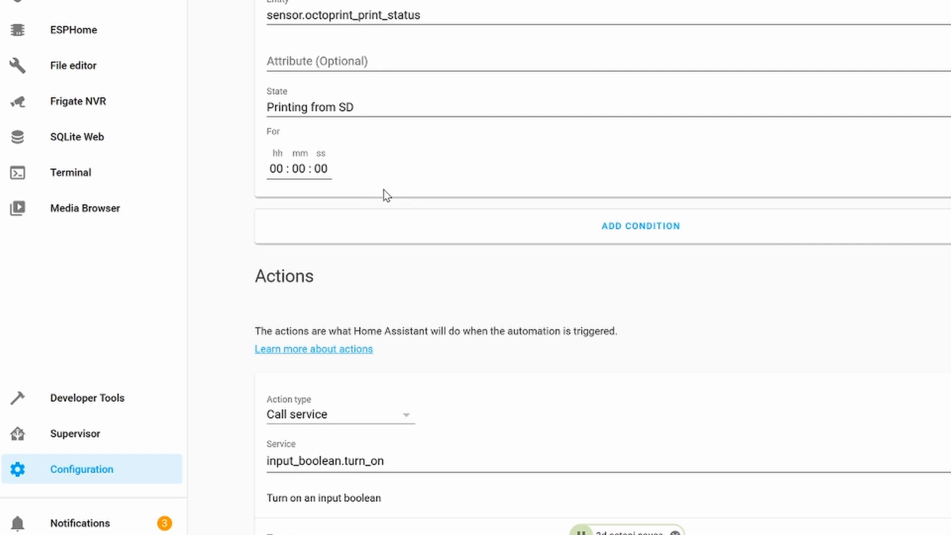
pyautogui.moveTo(481, 78)
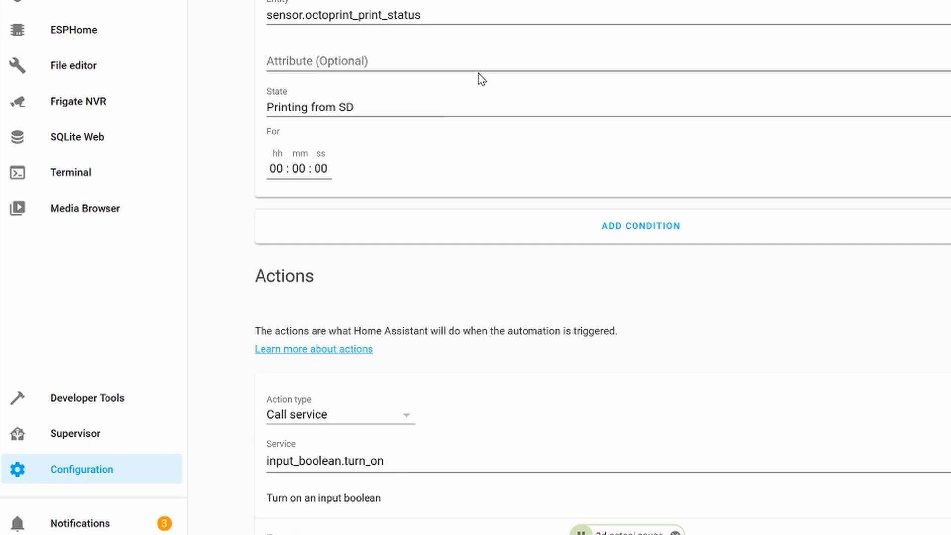
pyautogui.moveTo(462, 39)
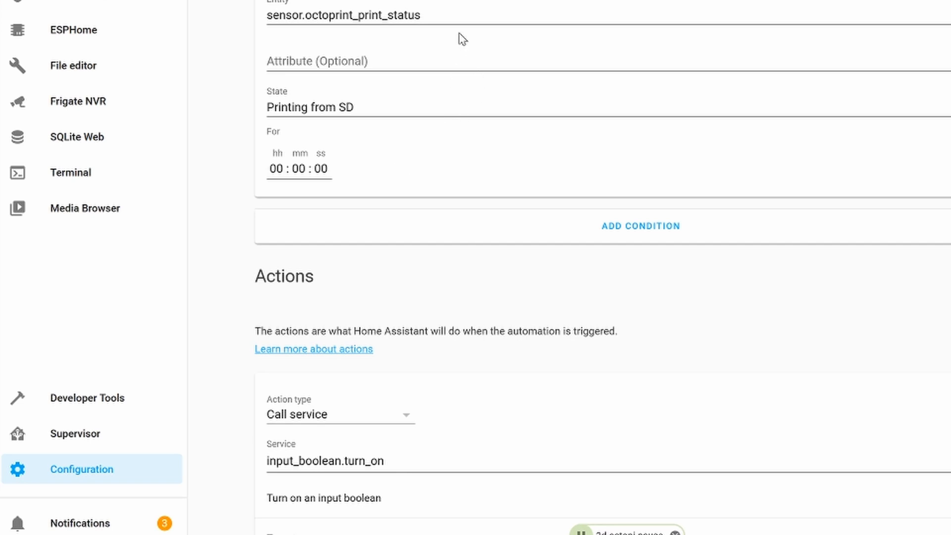
pyautogui.moveTo(365, 114)
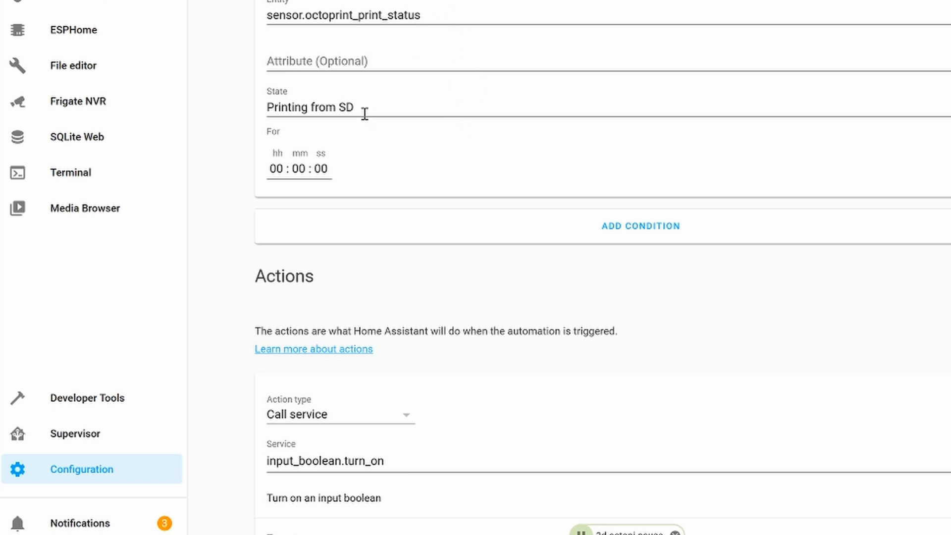
pyautogui.scroll(-3)
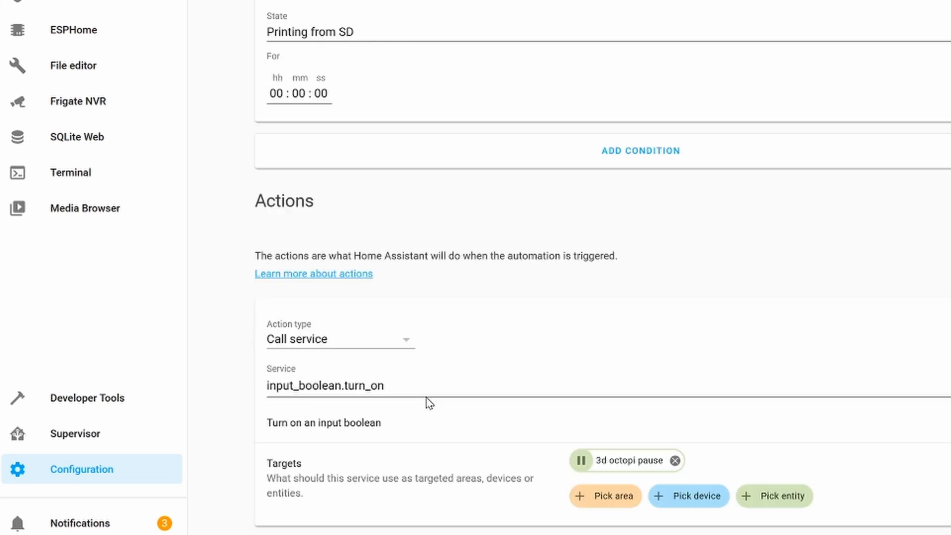
pyautogui.moveTo(637, 522)
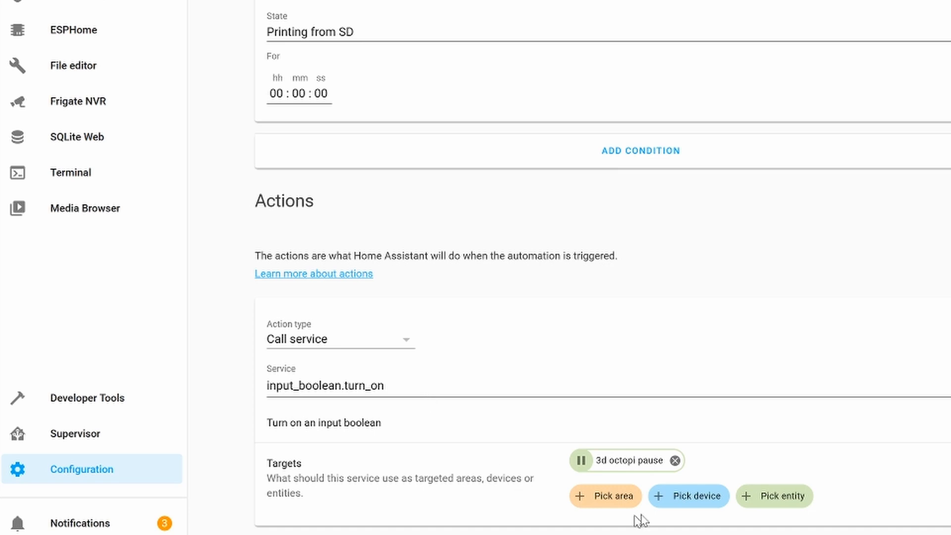
pyautogui.moveTo(698, 444)
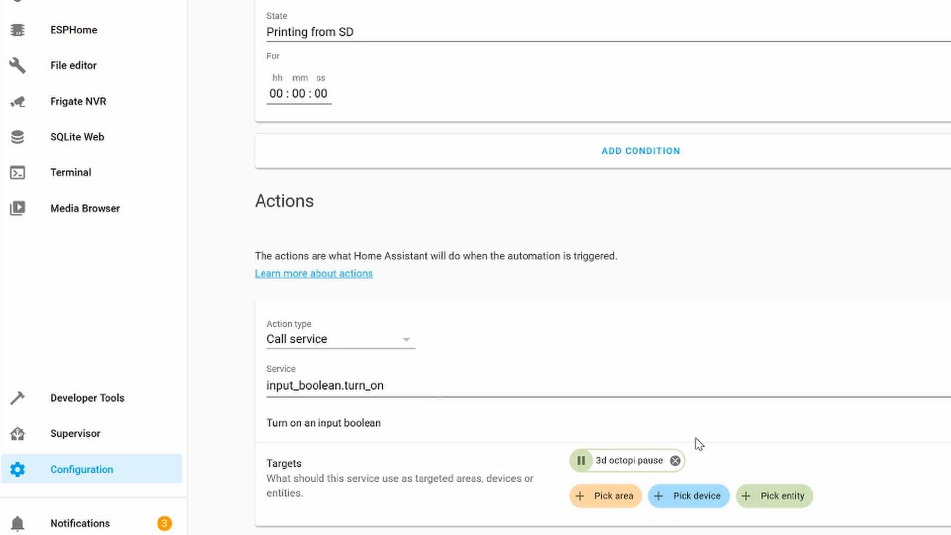
pyautogui.moveTo(578, 456)
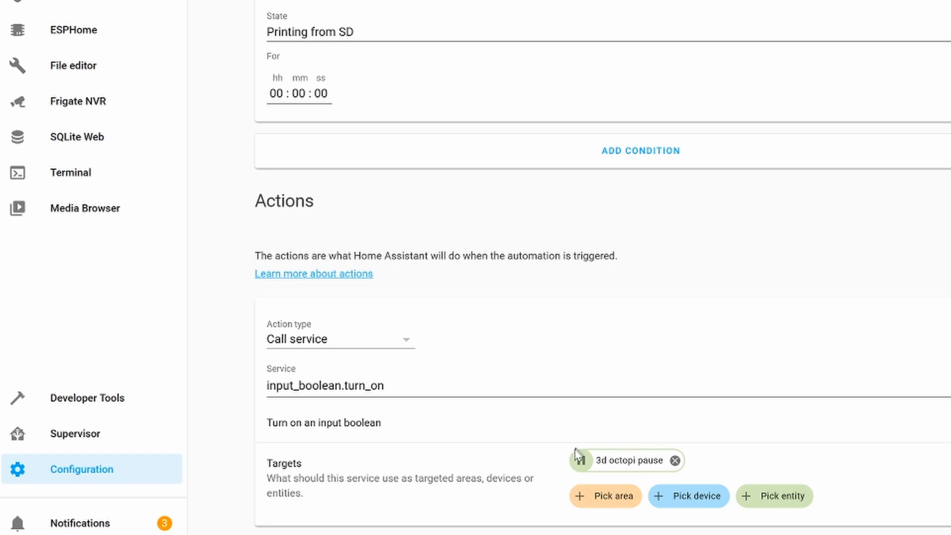
pyautogui.moveTo(708, 388)
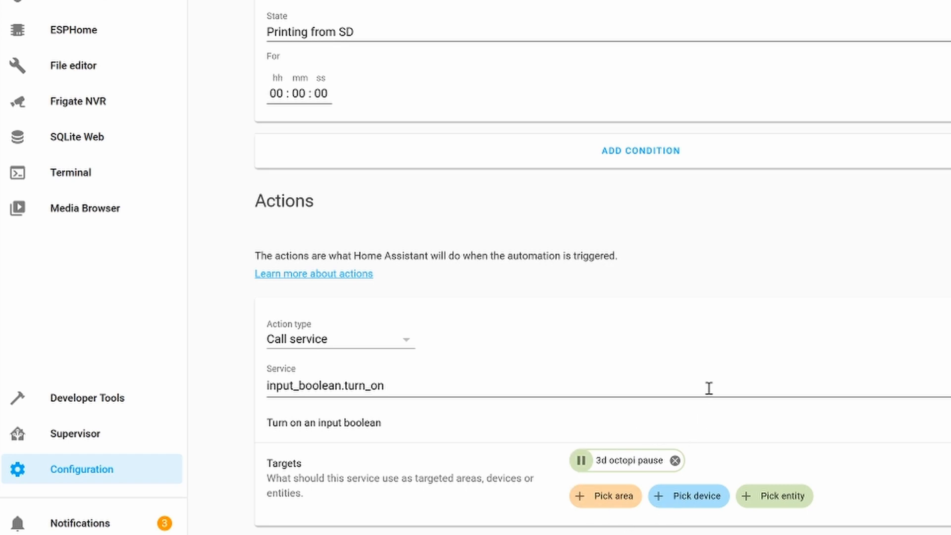
# - Replace the automations search text with a 'pause' query
pyautogui.click(216, 23)
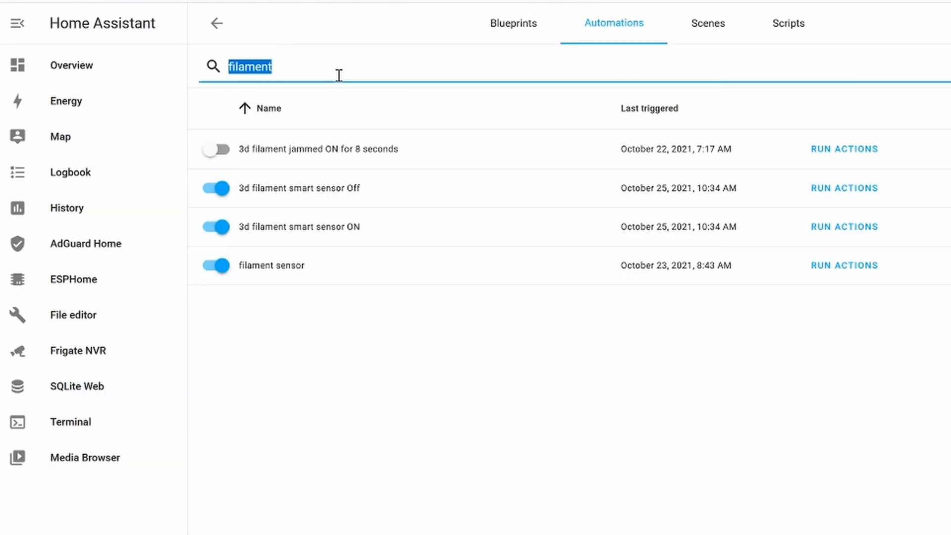
pyautogui.write('pae')
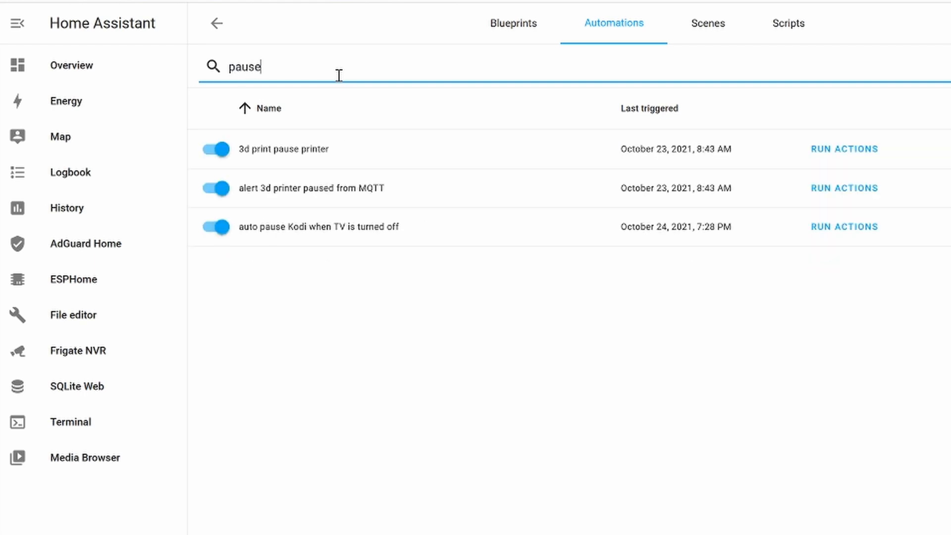
pyautogui.moveTo(432, 136)
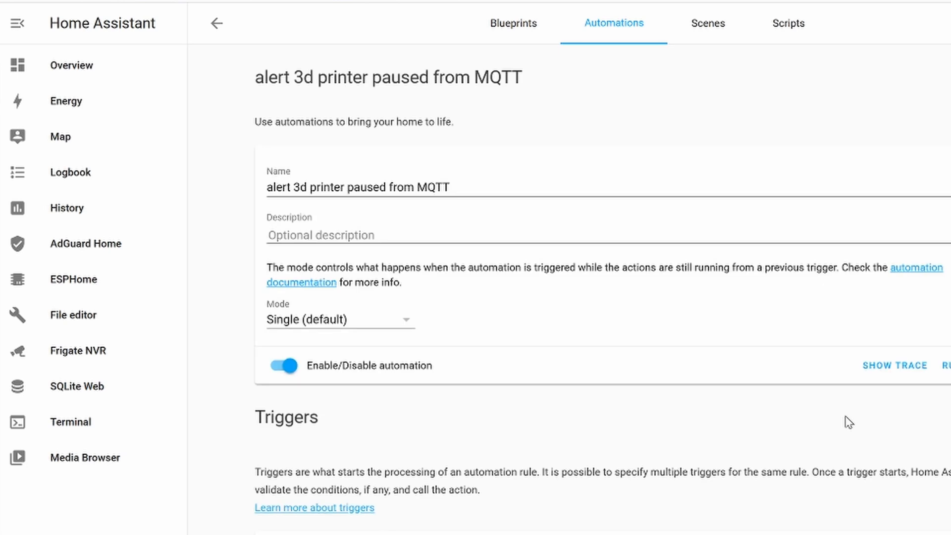
pyautogui.scroll(-3)
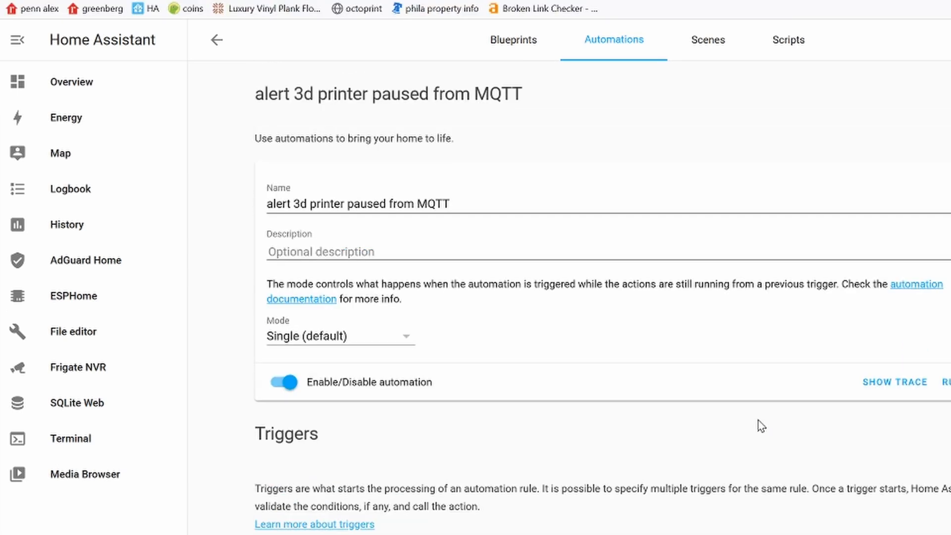
pyautogui.moveTo(705, 431)
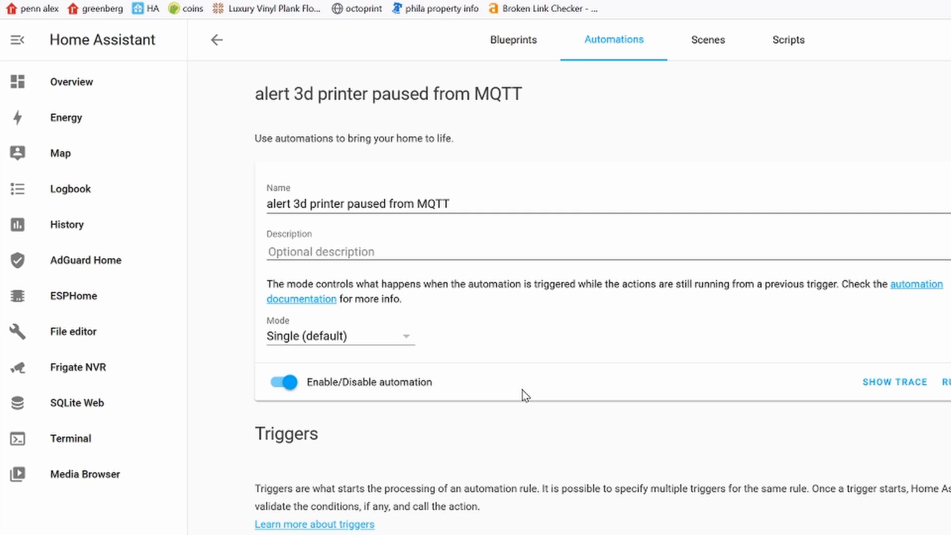
pyautogui.scroll(-3)
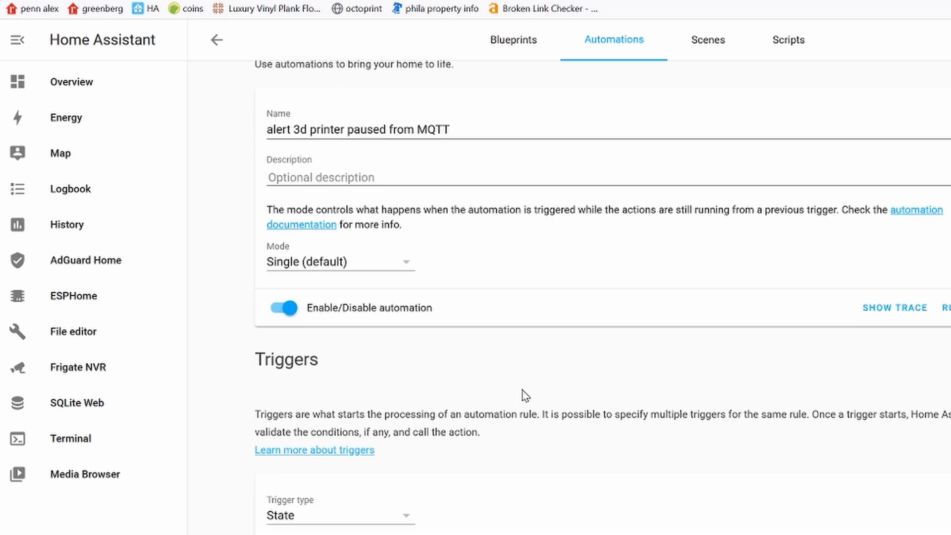
pyautogui.scroll(-3)
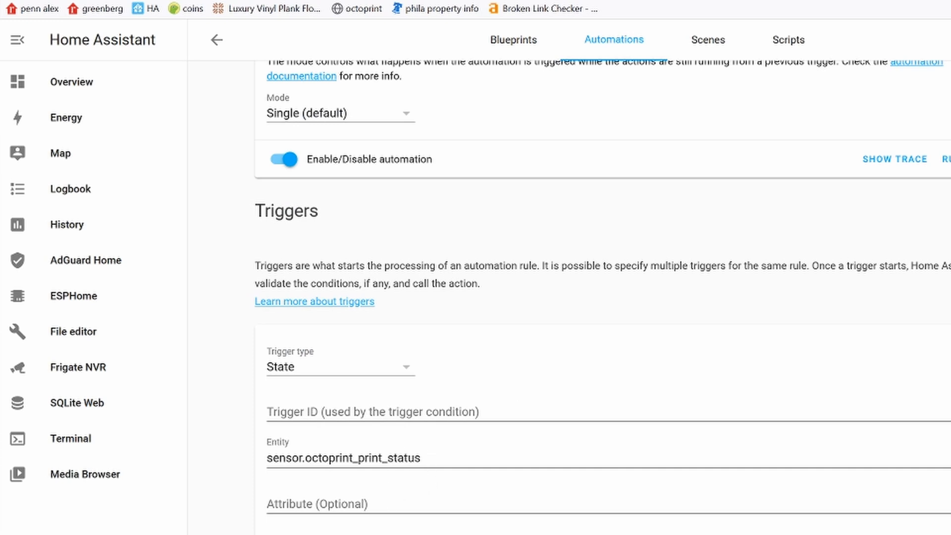
pyautogui.scroll(-3)
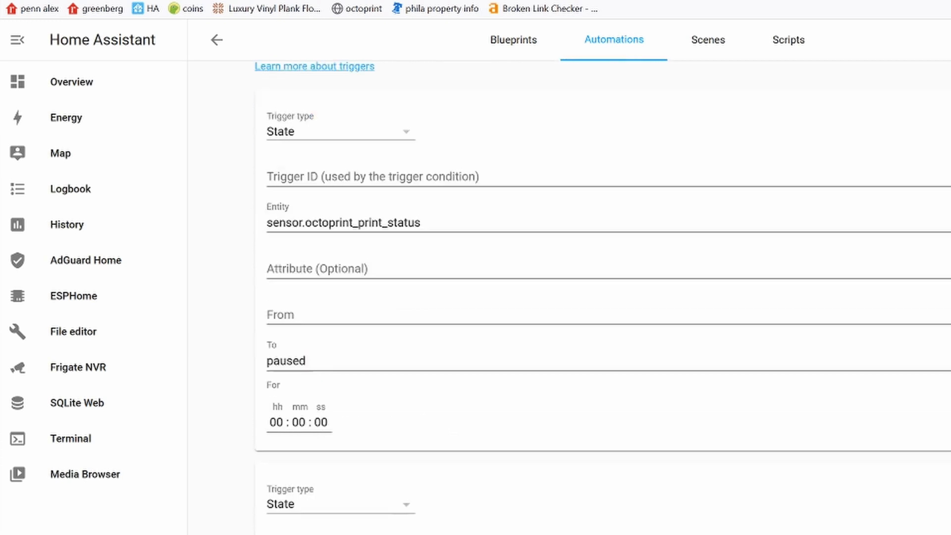
pyautogui.scroll(-3)
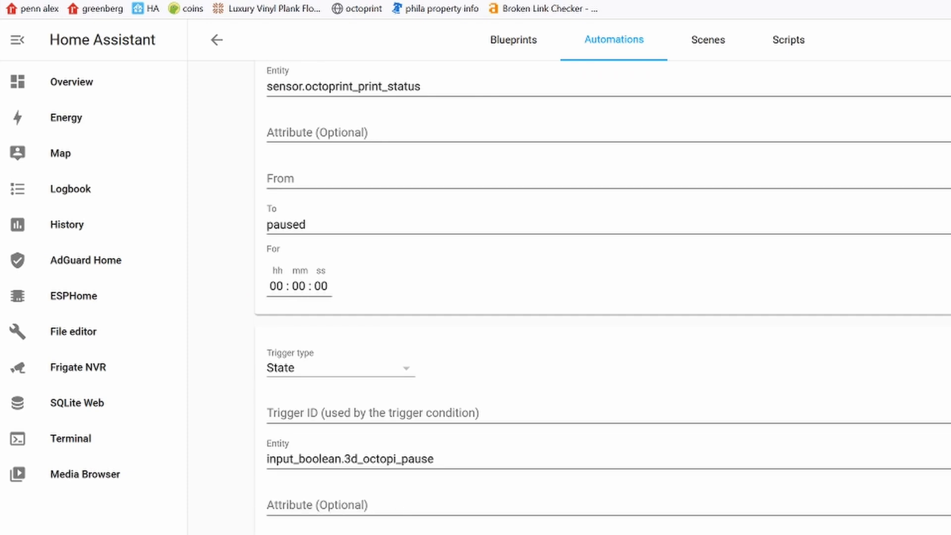
pyautogui.scroll(-3)
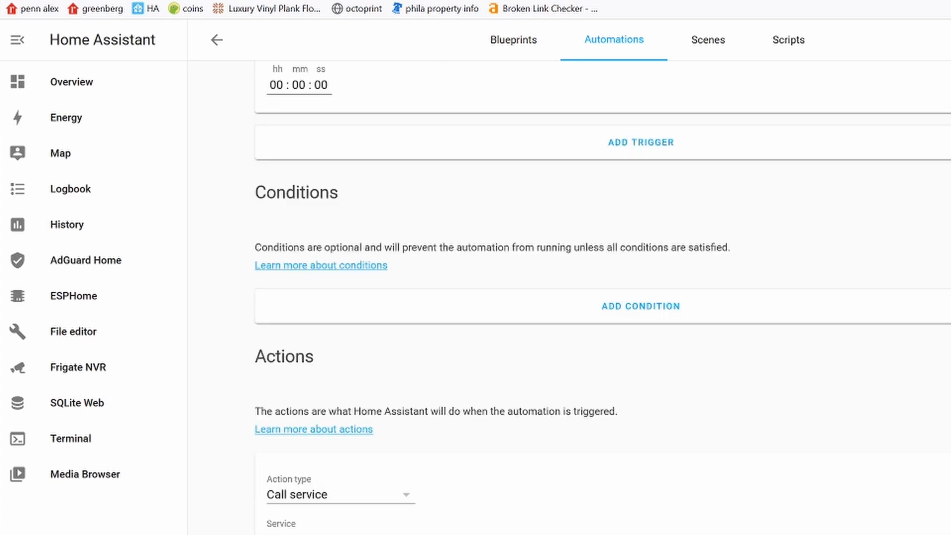
pyautogui.scroll(-3)
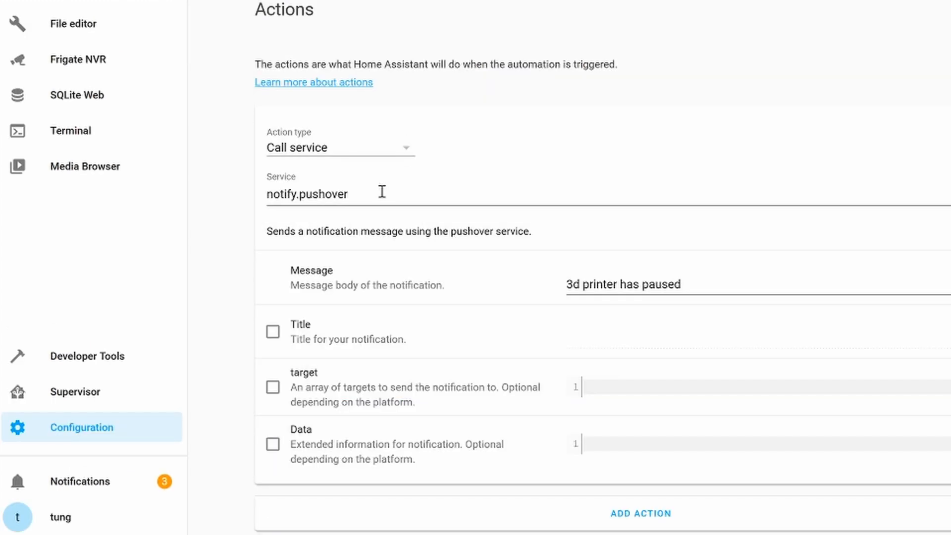
pyautogui.moveTo(458, 292)
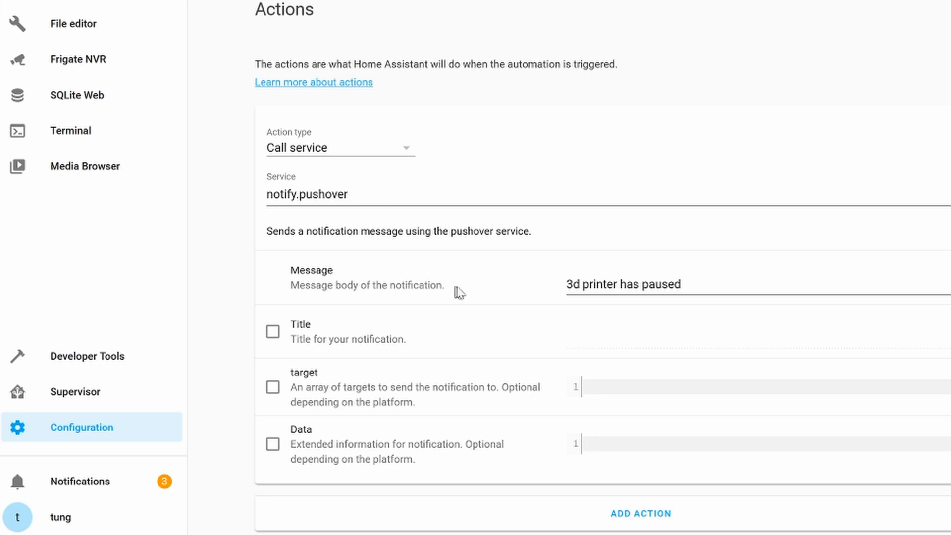
pyautogui.moveTo(618, 314)
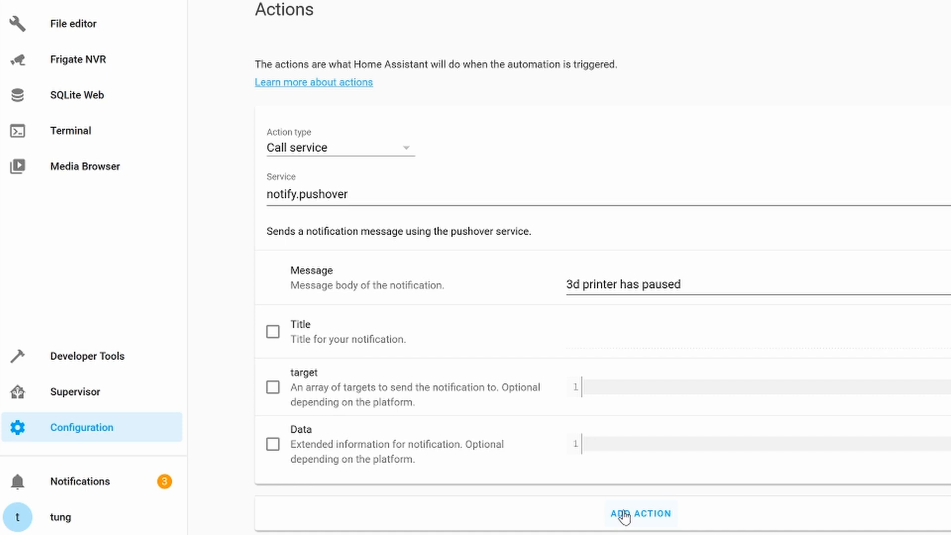
pyautogui.moveTo(730, 518)
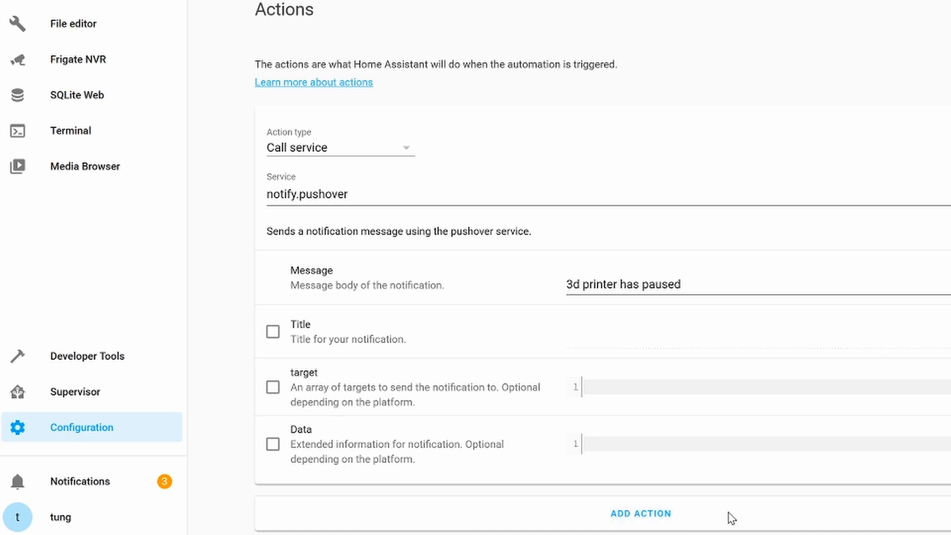
pyautogui.moveTo(751, 279)
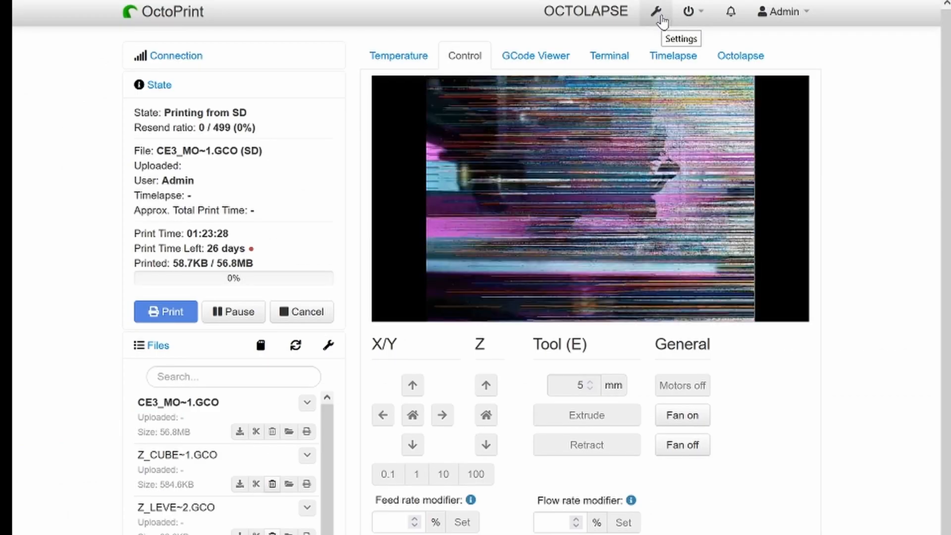
# - Review the GCODE Scripts pause and resume scripts that raise and lower Z by 10
pyautogui.click(656, 12)
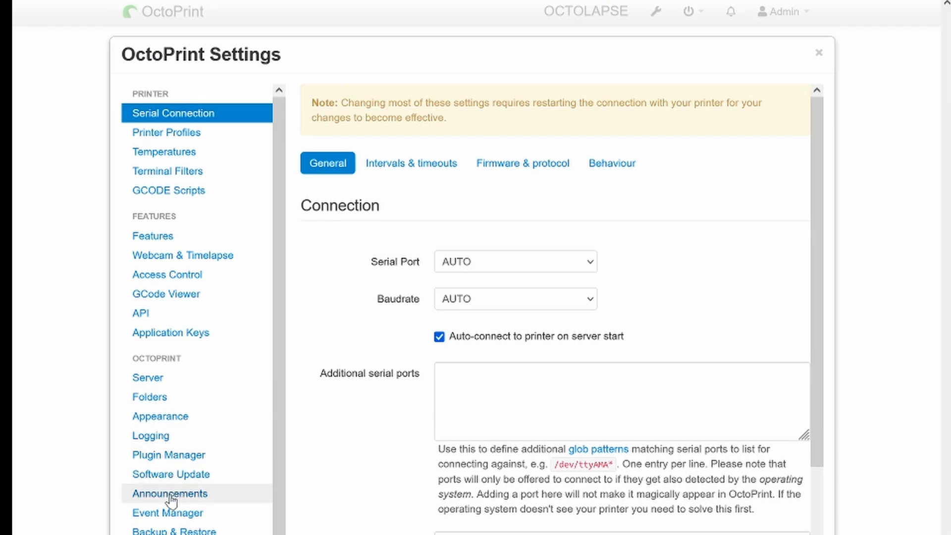
pyautogui.moveTo(182, 294)
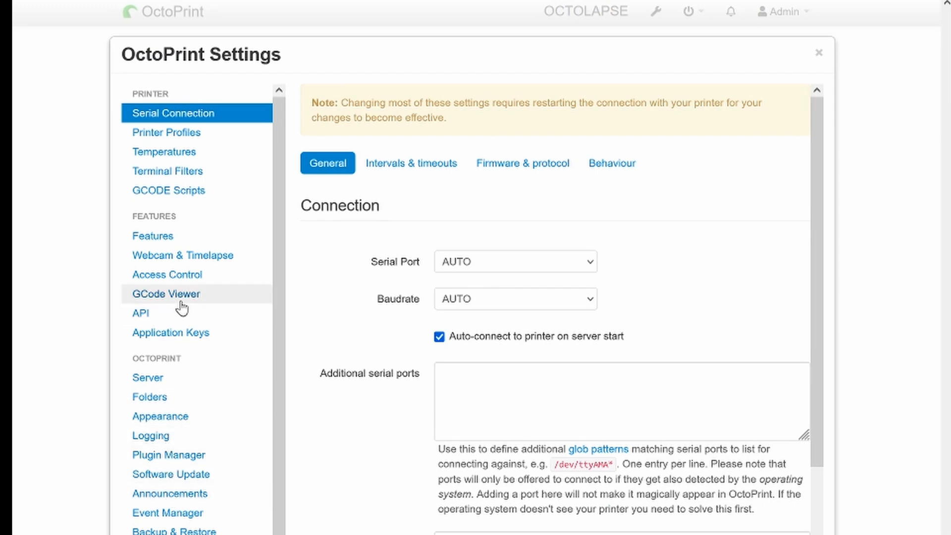
pyautogui.click(168, 190)
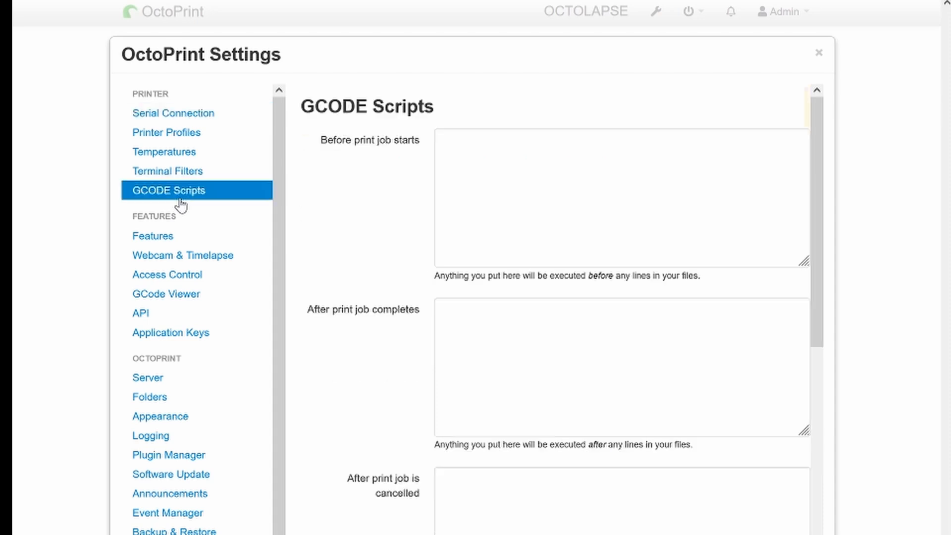
pyautogui.scroll(-3)
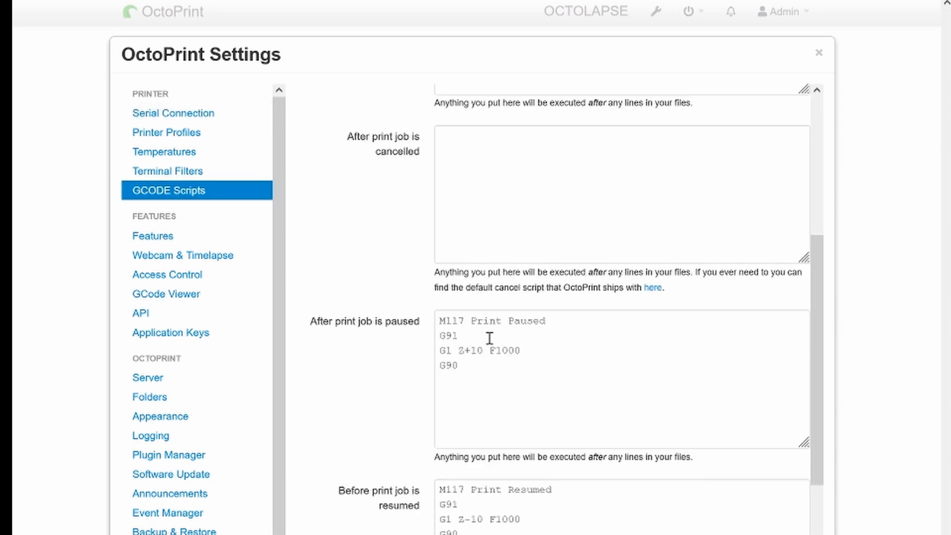
pyautogui.moveTo(508, 357)
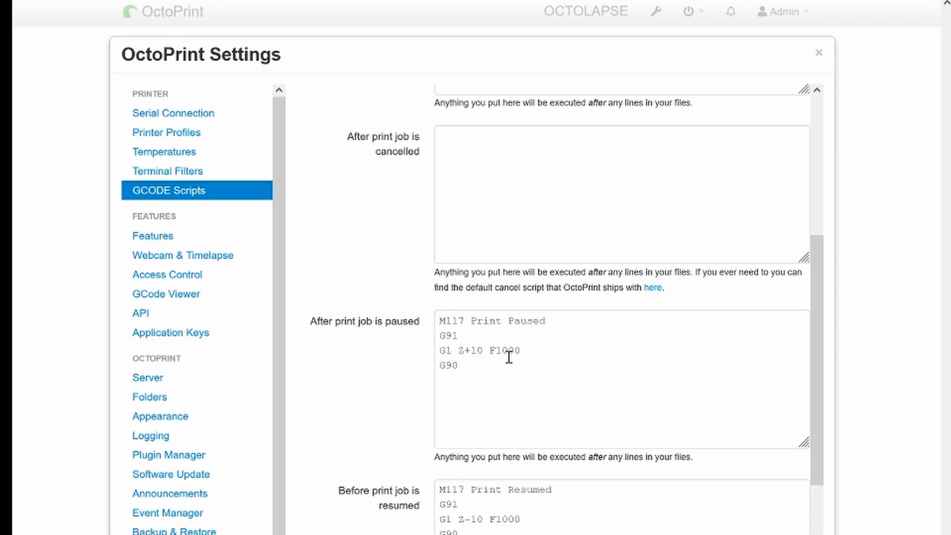
pyautogui.scroll(-3)
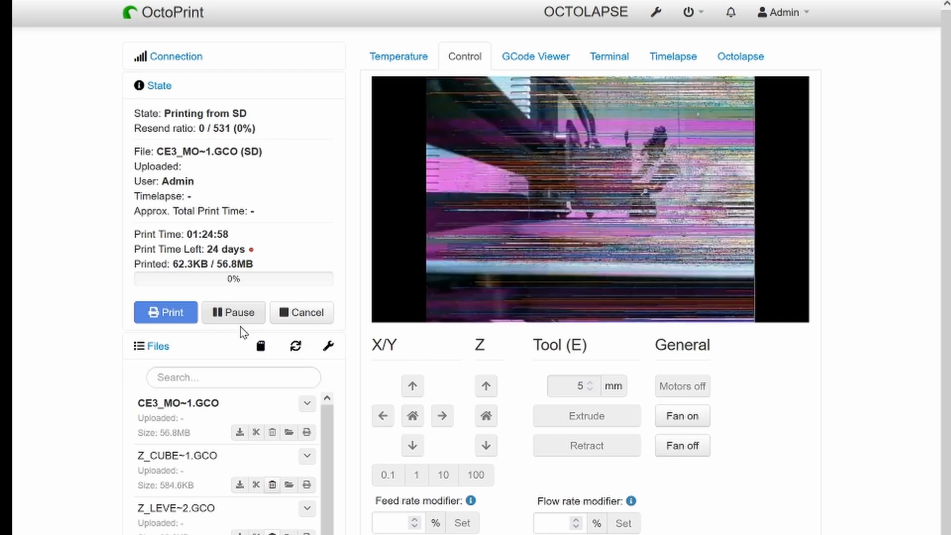
pyautogui.moveTo(235, 368)
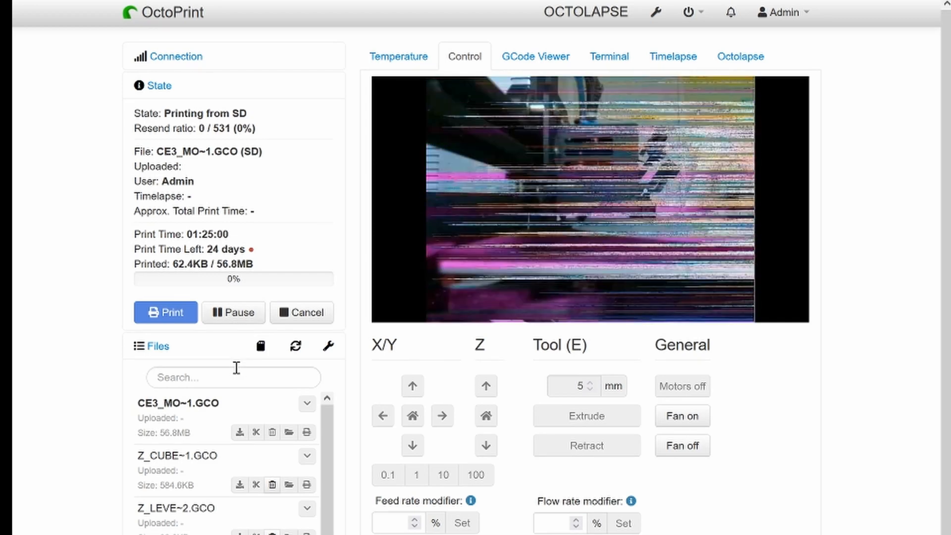